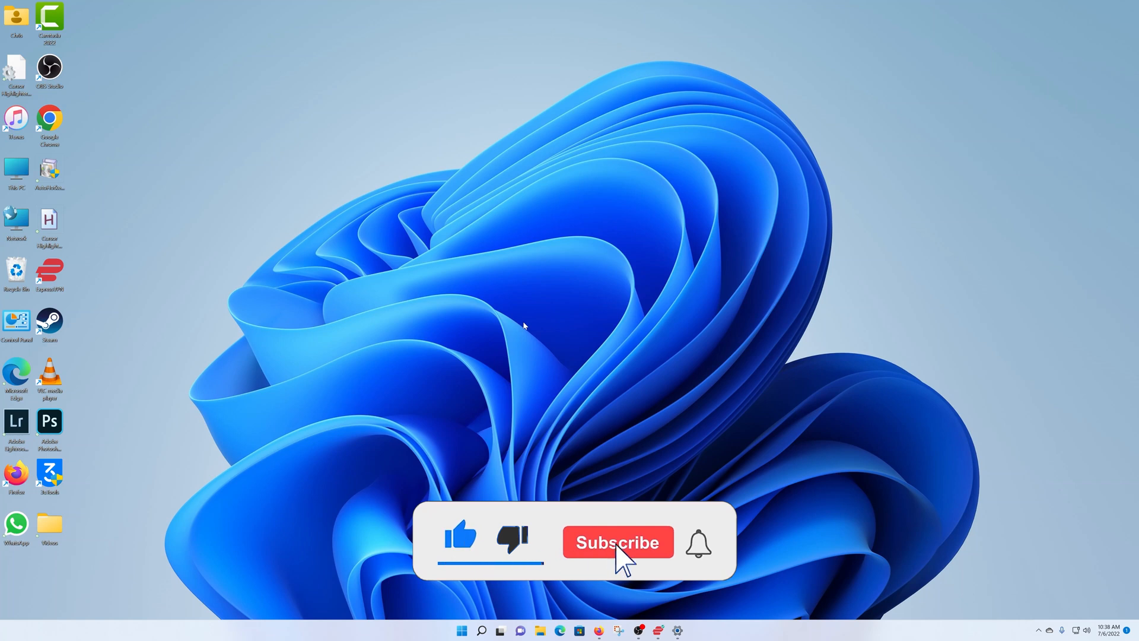
Step: Launch Windows Settings from the Start menu's pinned apps
{"action": "left_click", "coordinate": [618, 541]}
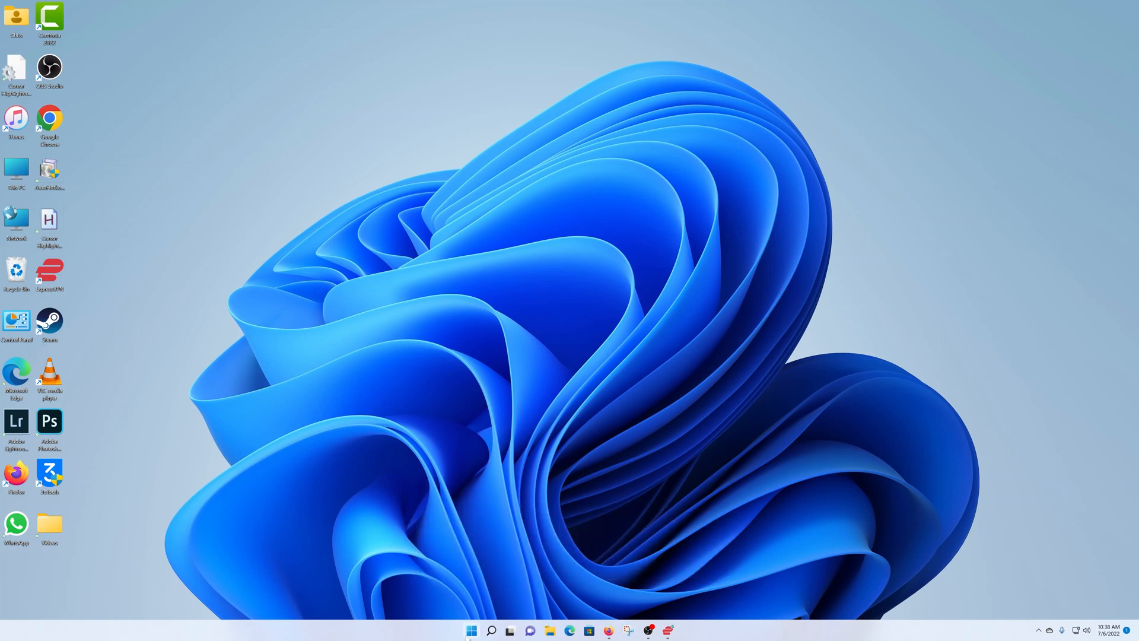
{"action": "left_click", "coordinate": [470, 630]}
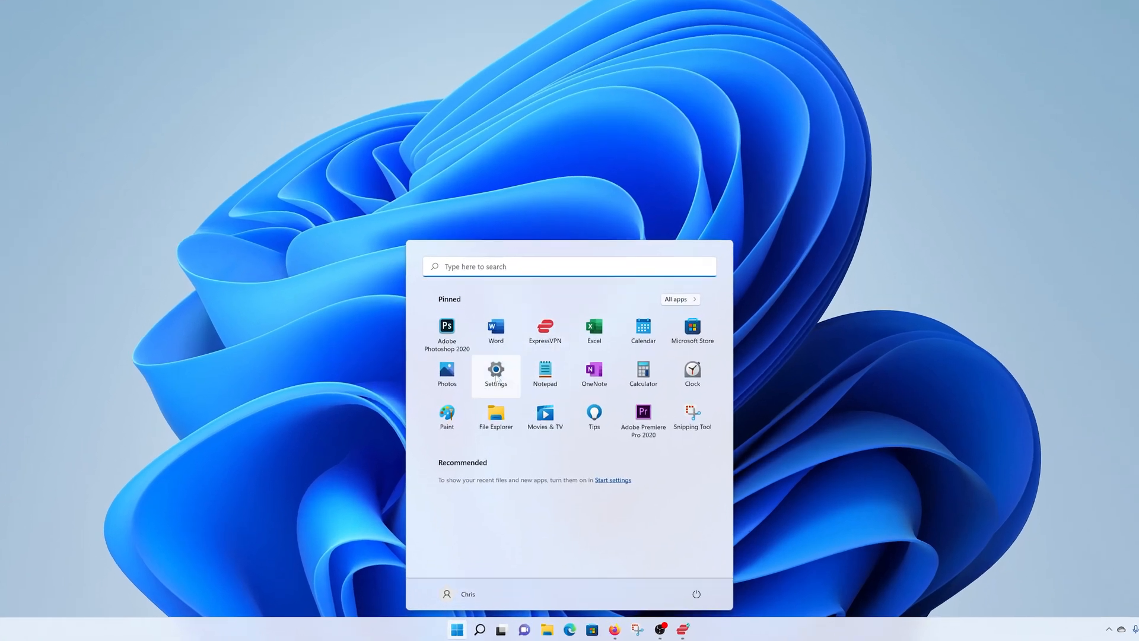
{"action": "left_click", "coordinate": [496, 372]}
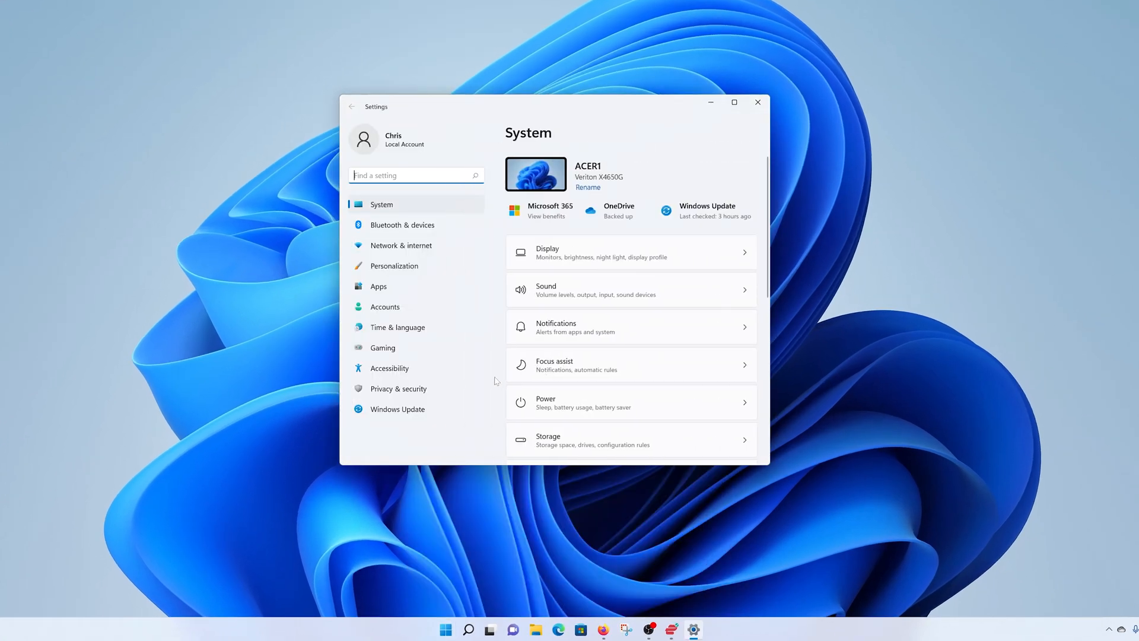
{"action": "mouse_move", "coordinate": [444, 629]}
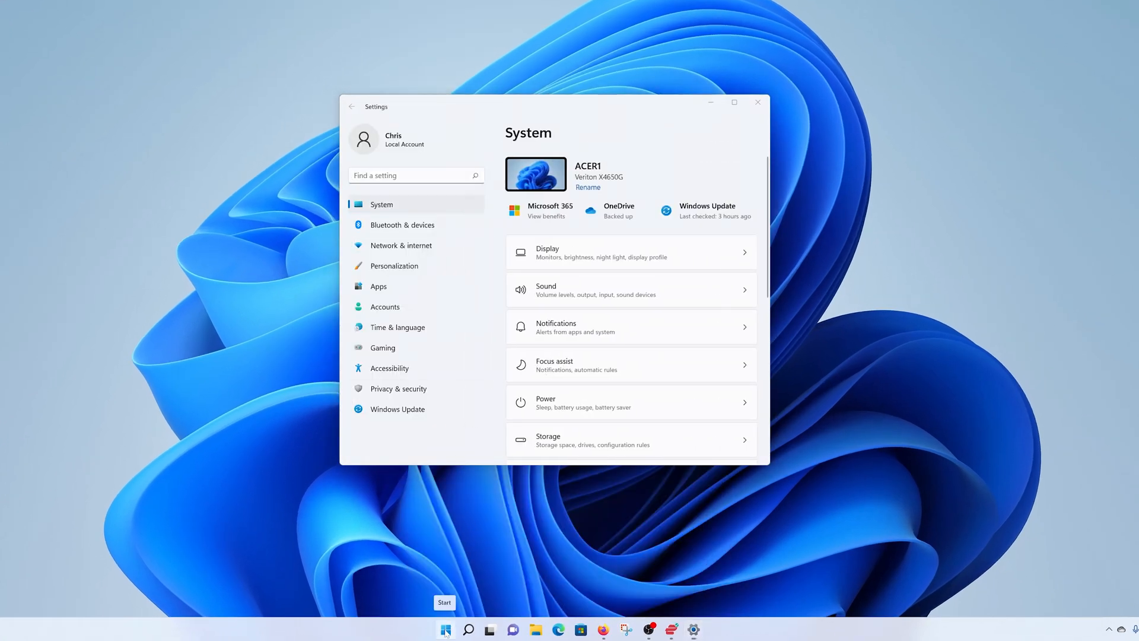
{"action": "right_click", "coordinate": [445, 629]}
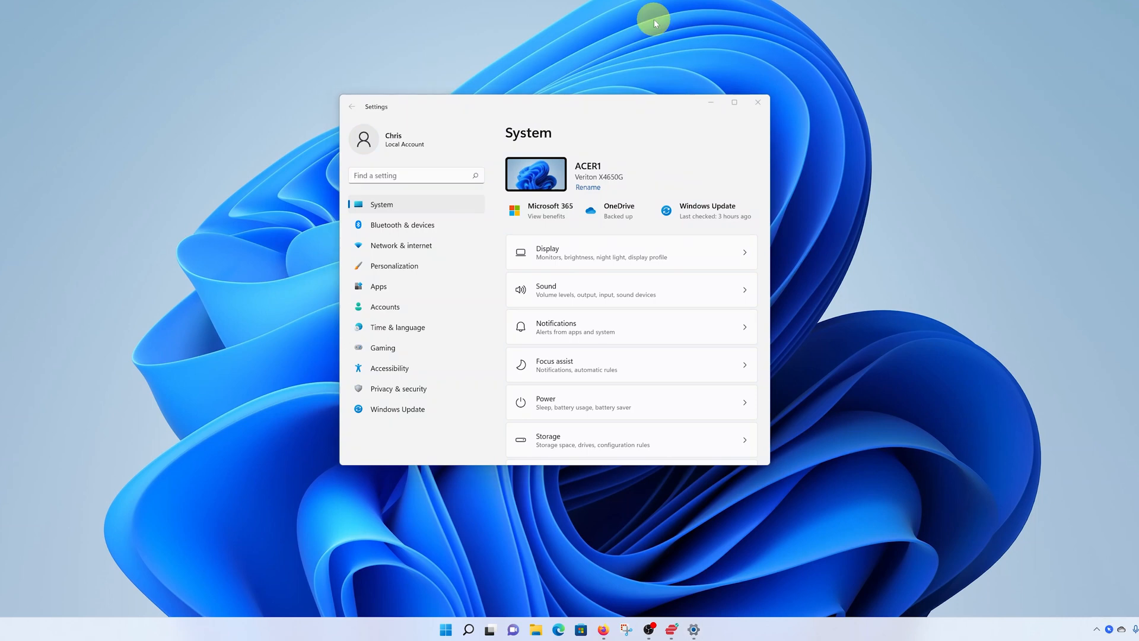
{"action": "mouse_move", "coordinate": [397, 327]}
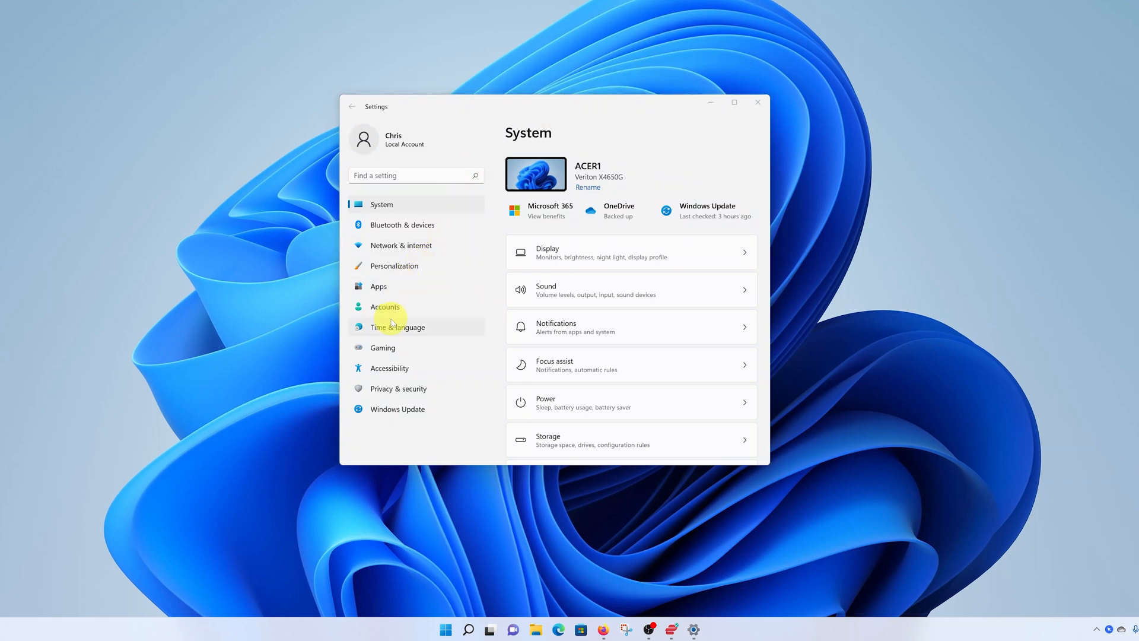
{"action": "mouse_move", "coordinate": [430, 313]}
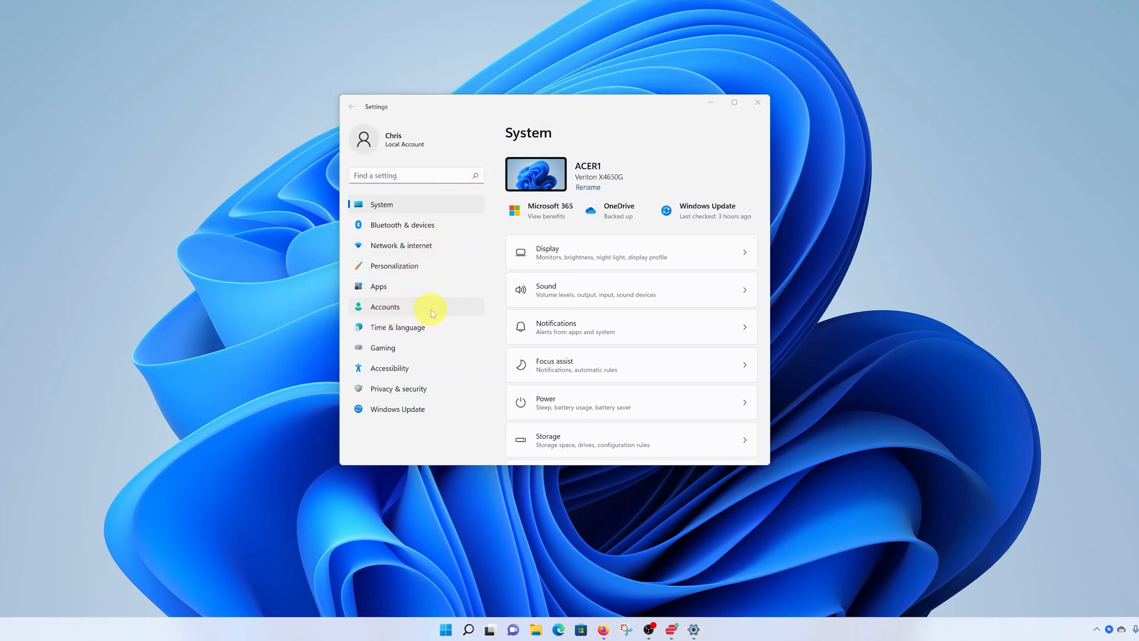
Step: Go to Accounts > Family & other users, where David is listed
{"action": "left_click", "coordinate": [385, 306]}
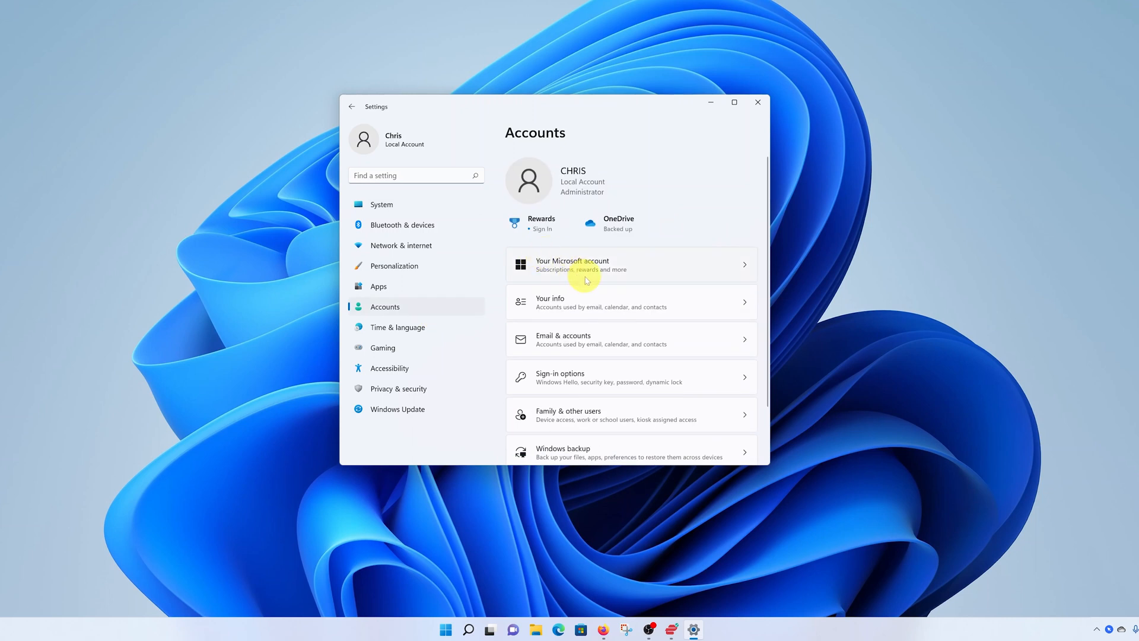
{"action": "scroll", "scroll_direction": "down", "scroll_amount": 3}
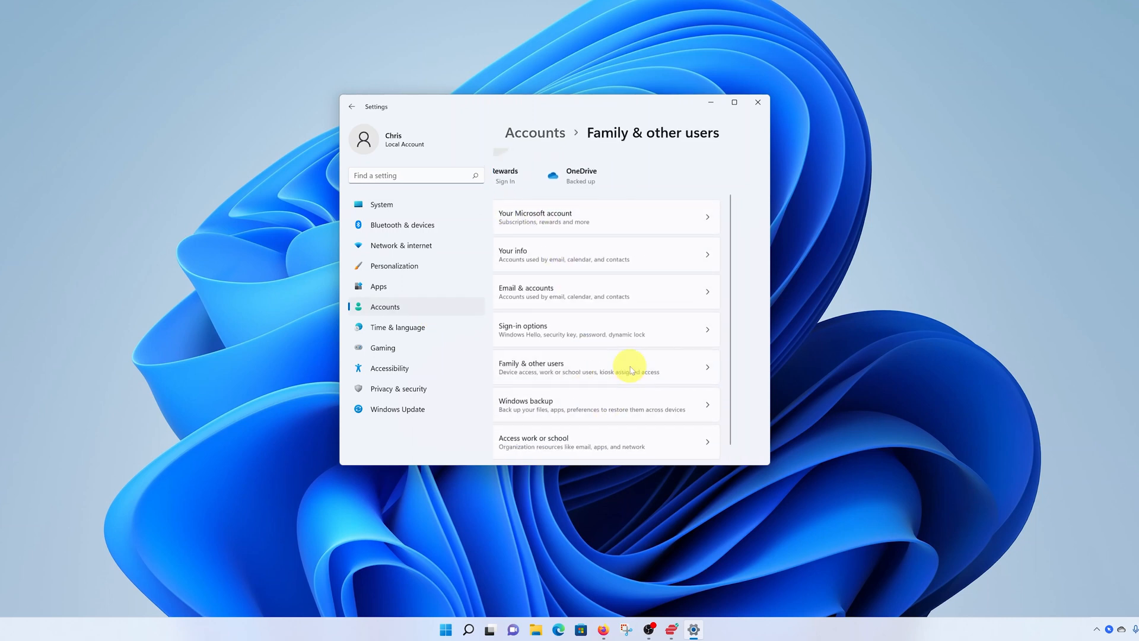
{"action": "left_click", "coordinate": [603, 367]}
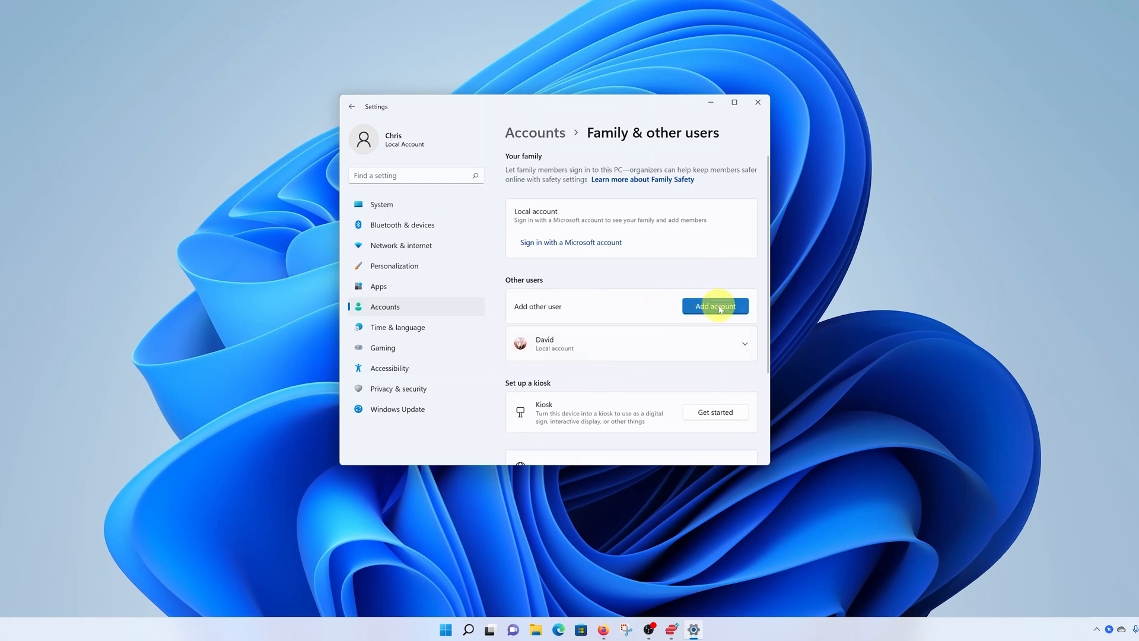
Step: Begin adding another user with Add account
{"action": "left_click", "coordinate": [714, 307]}
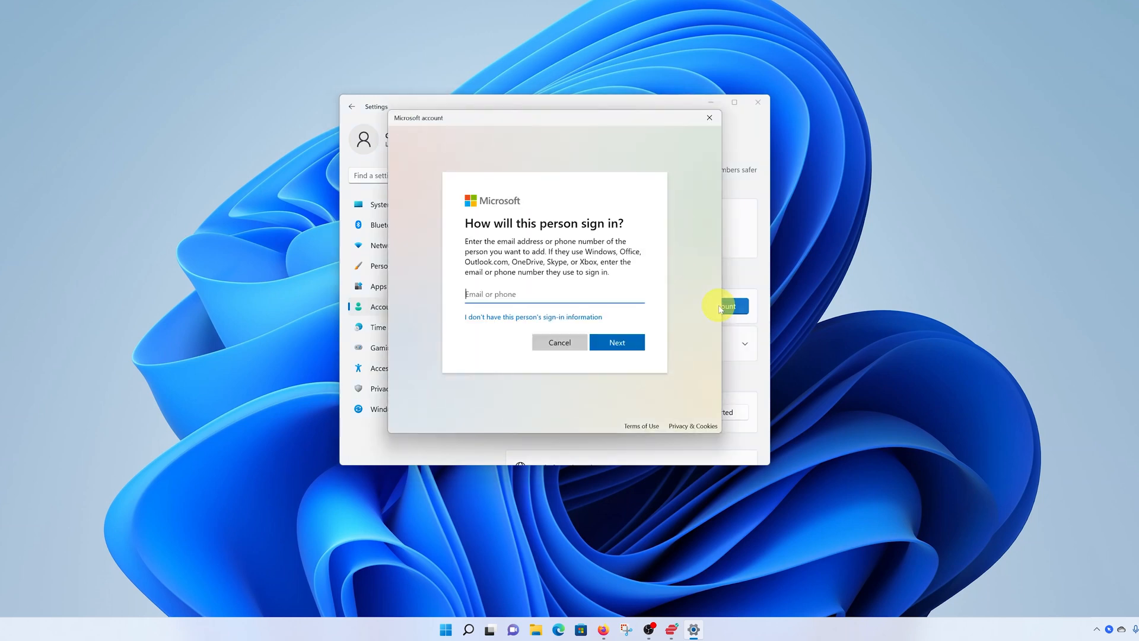
{"action": "mouse_move", "coordinate": [499, 282]}
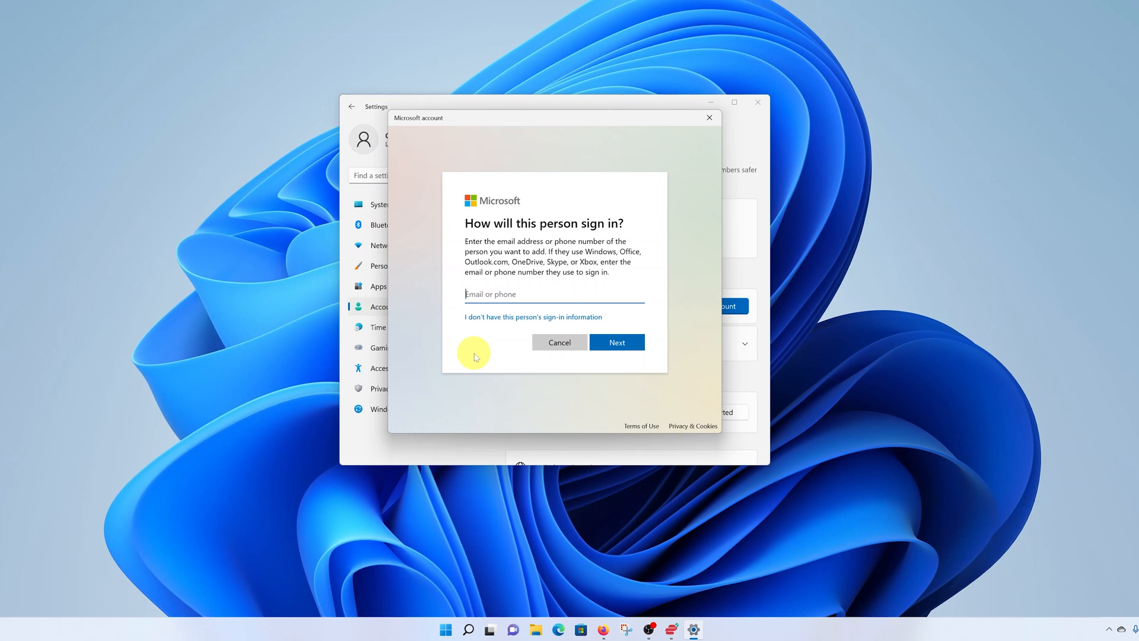
{"action": "mouse_move", "coordinate": [493, 347]}
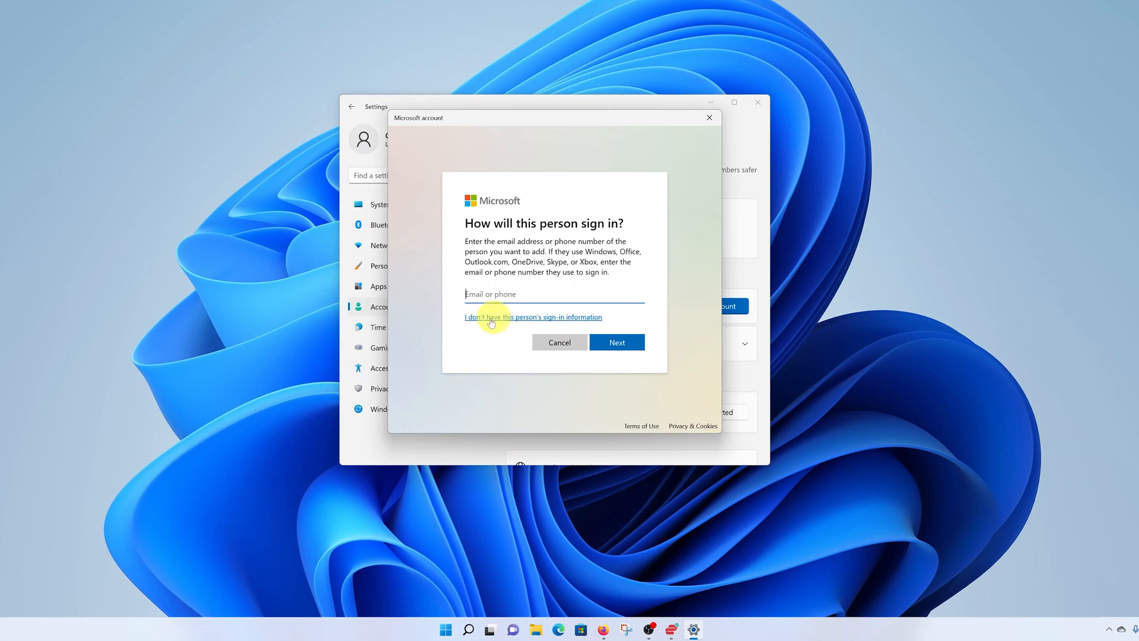
{"action": "mouse_move", "coordinate": [552, 318]}
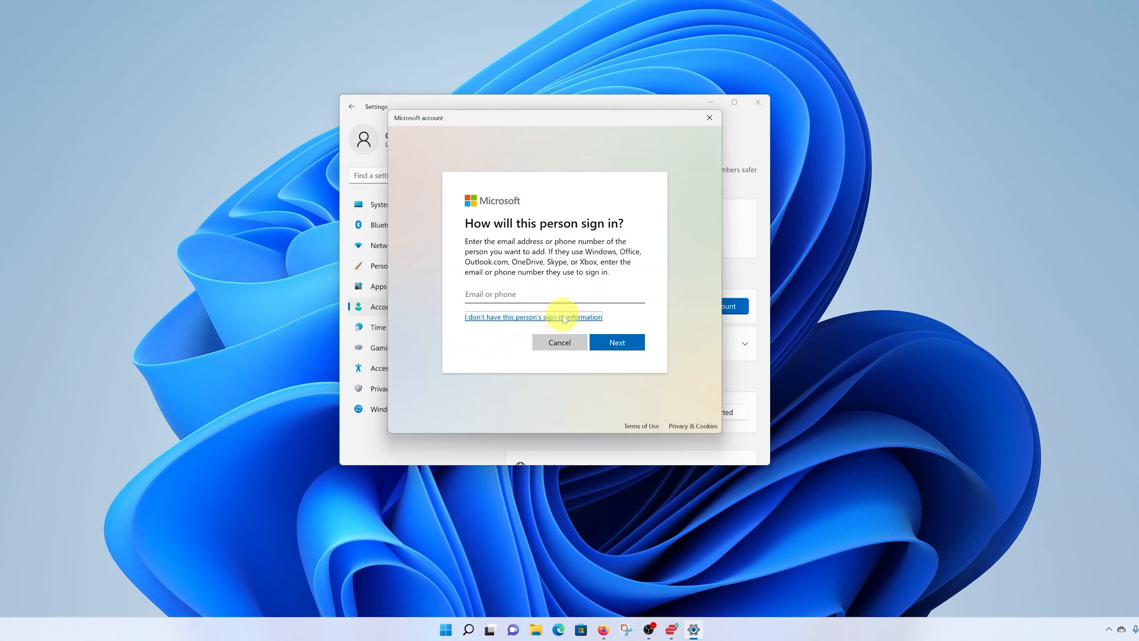
Step: Skip the sign-in info and choose to add a user without a Microsoft account
{"action": "left_click", "coordinate": [533, 317]}
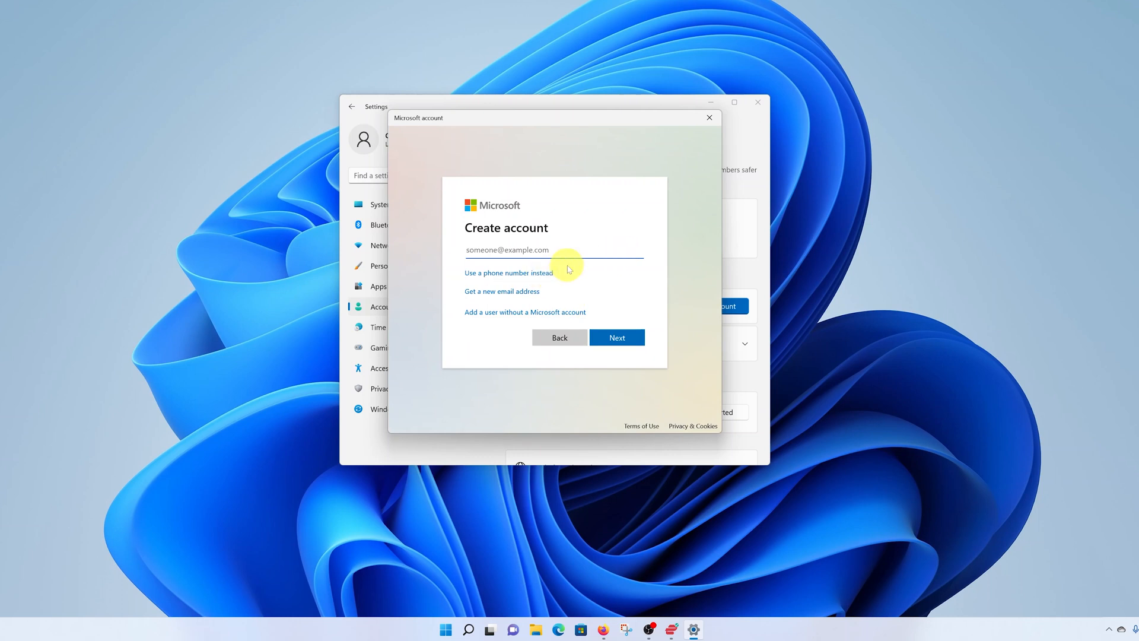
{"action": "mouse_move", "coordinate": [541, 291]}
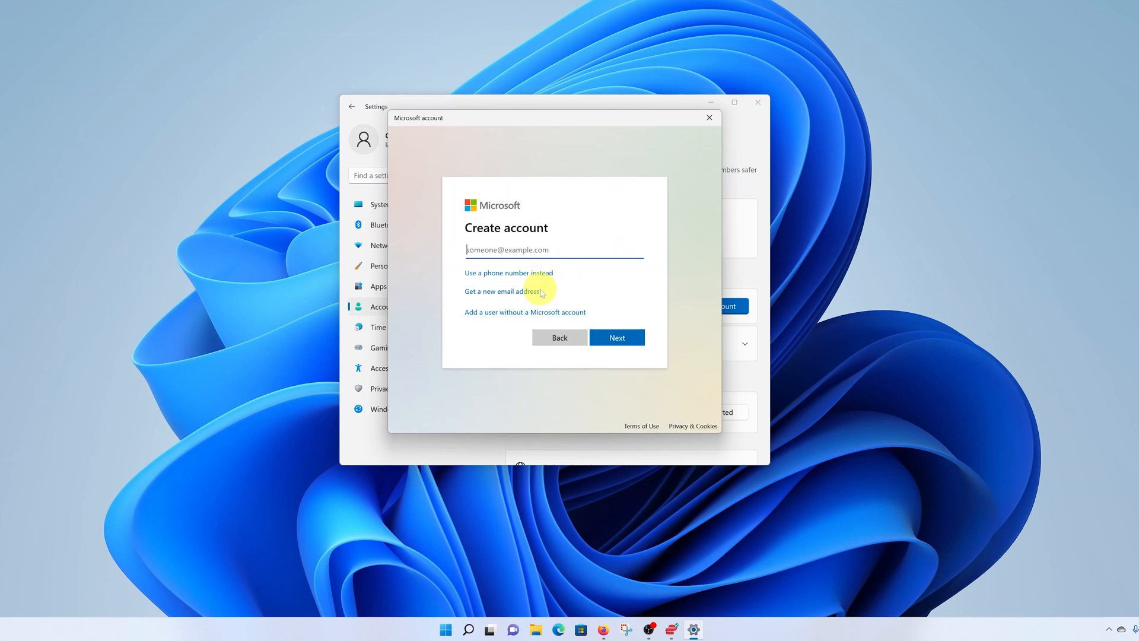
{"action": "mouse_move", "coordinate": [478, 337]}
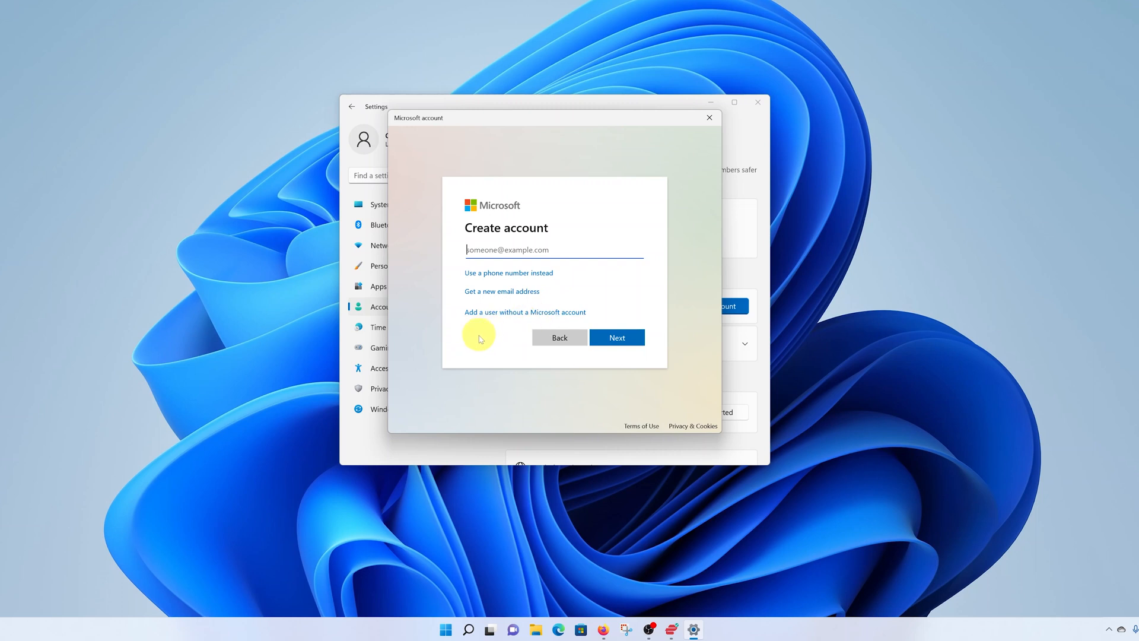
{"action": "mouse_move", "coordinate": [498, 323]}
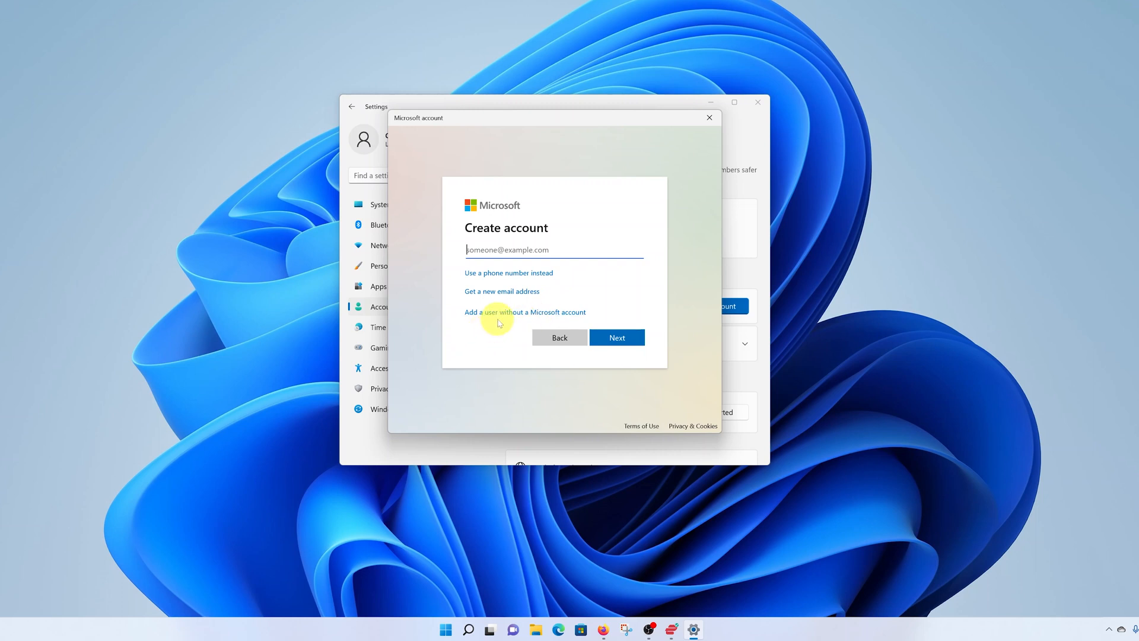
{"action": "mouse_move", "coordinate": [528, 317]}
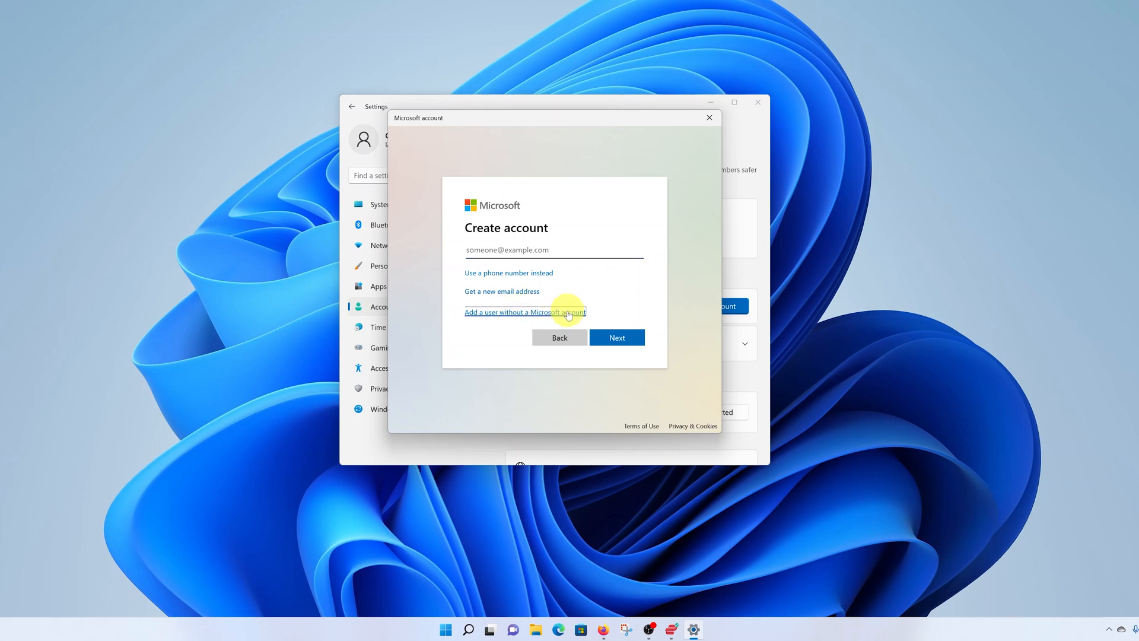
{"action": "left_click", "coordinate": [524, 311]}
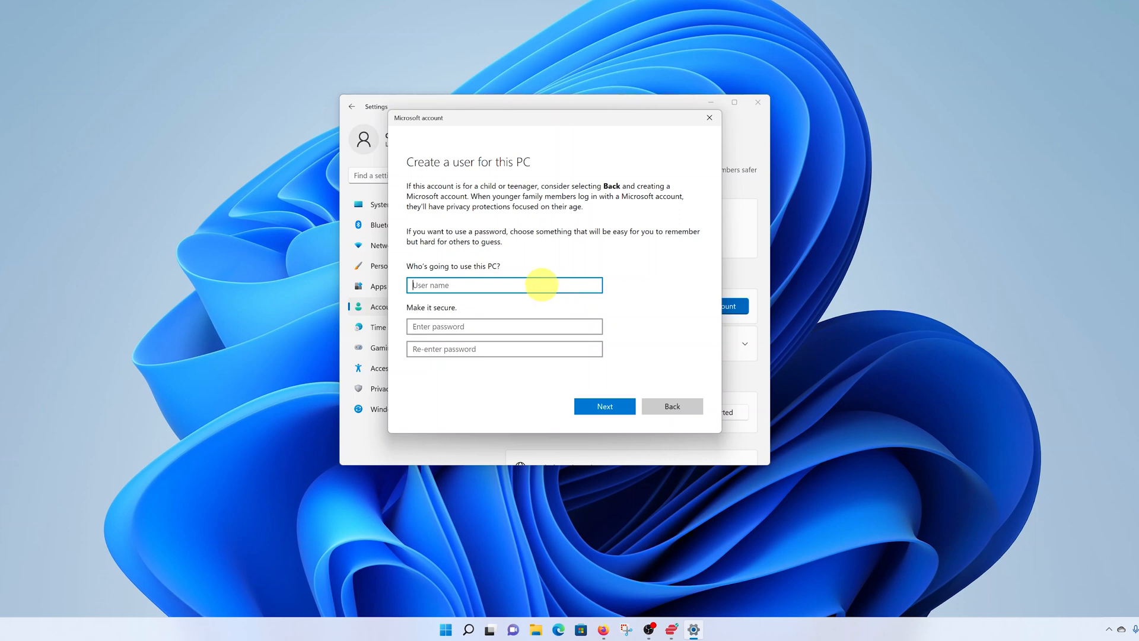
Step: Create the local user Erick with a password and confirm it
{"action": "type", "text": "Erick"}
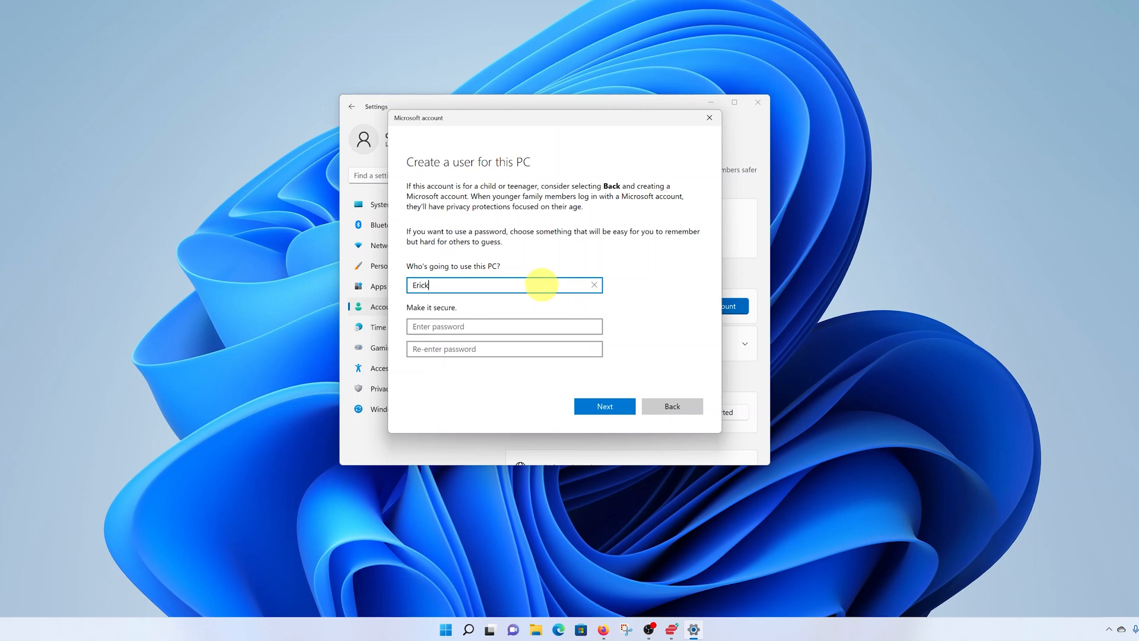
{"action": "left_click", "coordinate": [504, 327]}
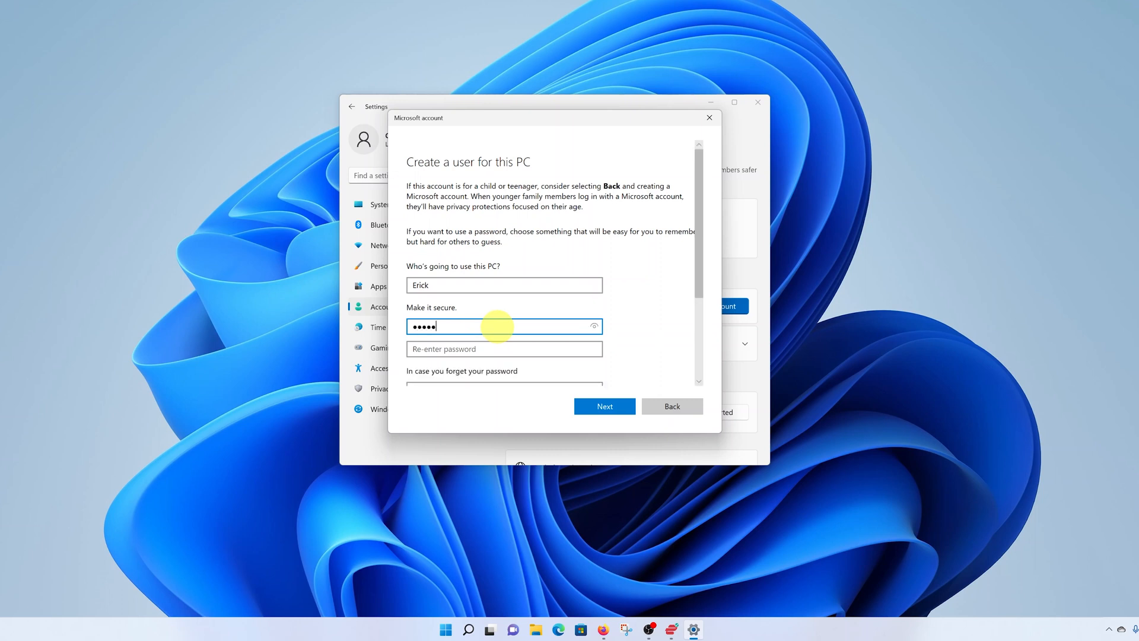
{"action": "left_click", "coordinate": [504, 348]}
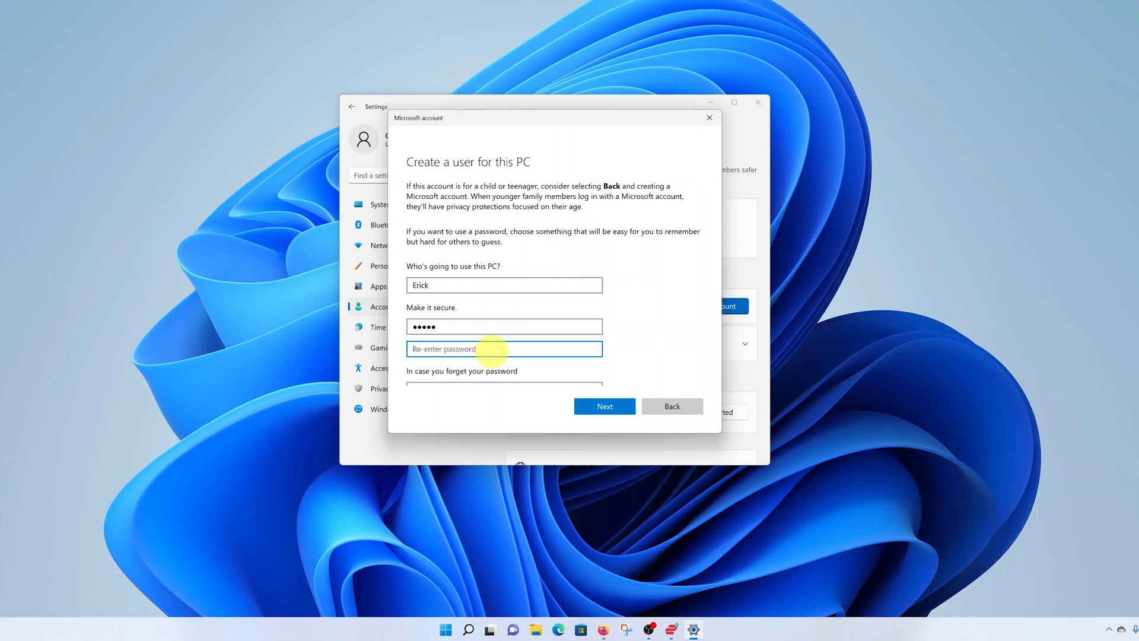
{"action": "type", "text": "•••••"}
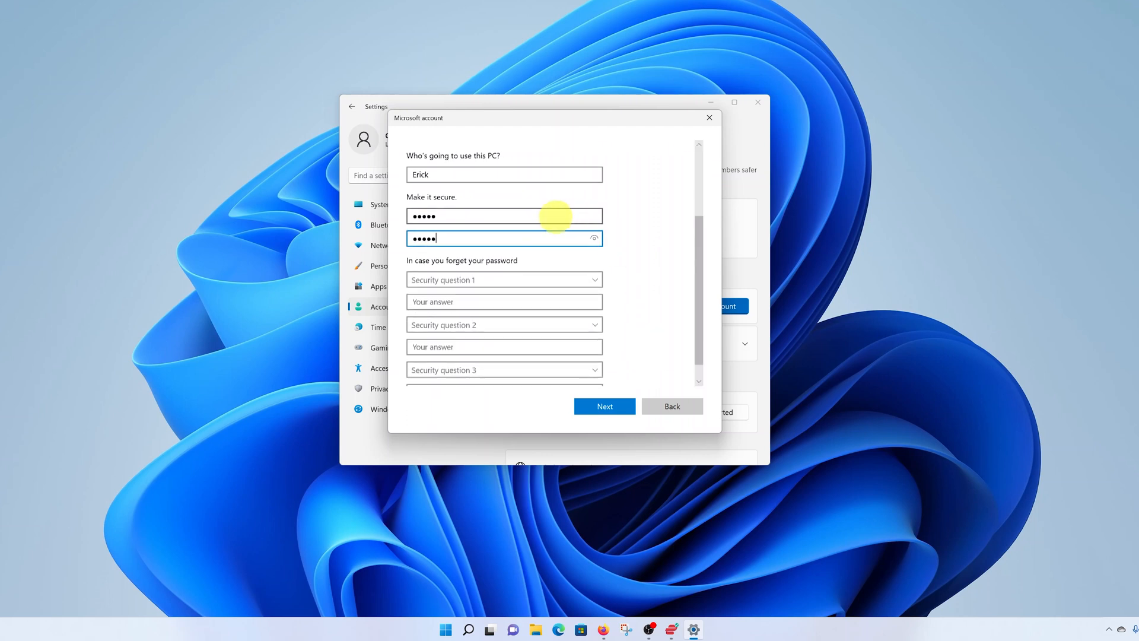
{"action": "mouse_move", "coordinate": [516, 252]}
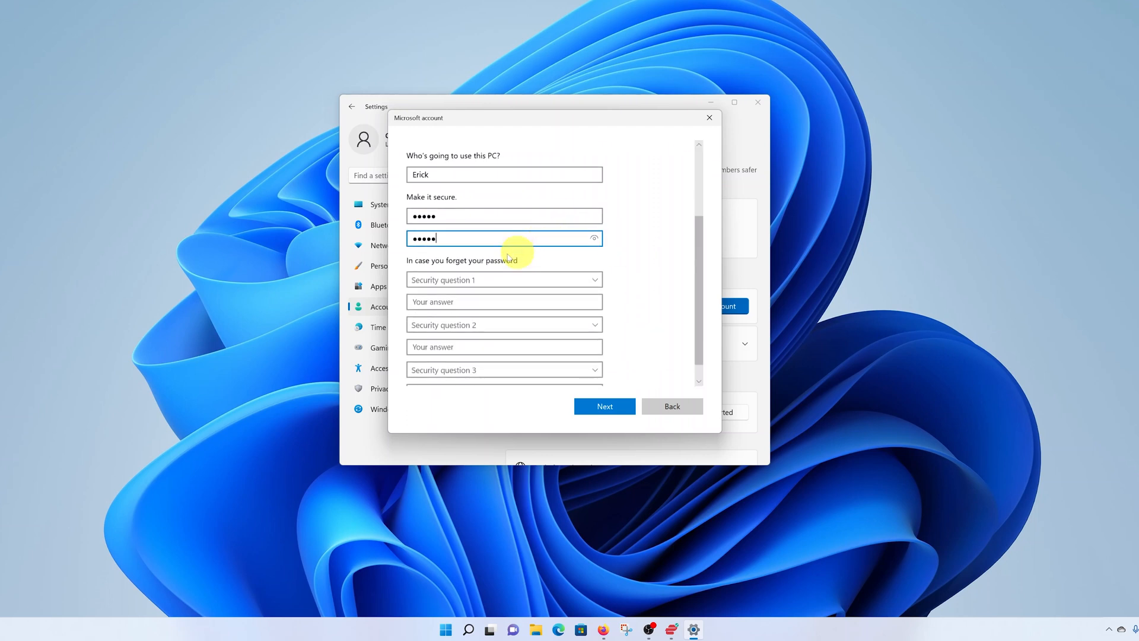
{"action": "left_click", "coordinate": [503, 279]}
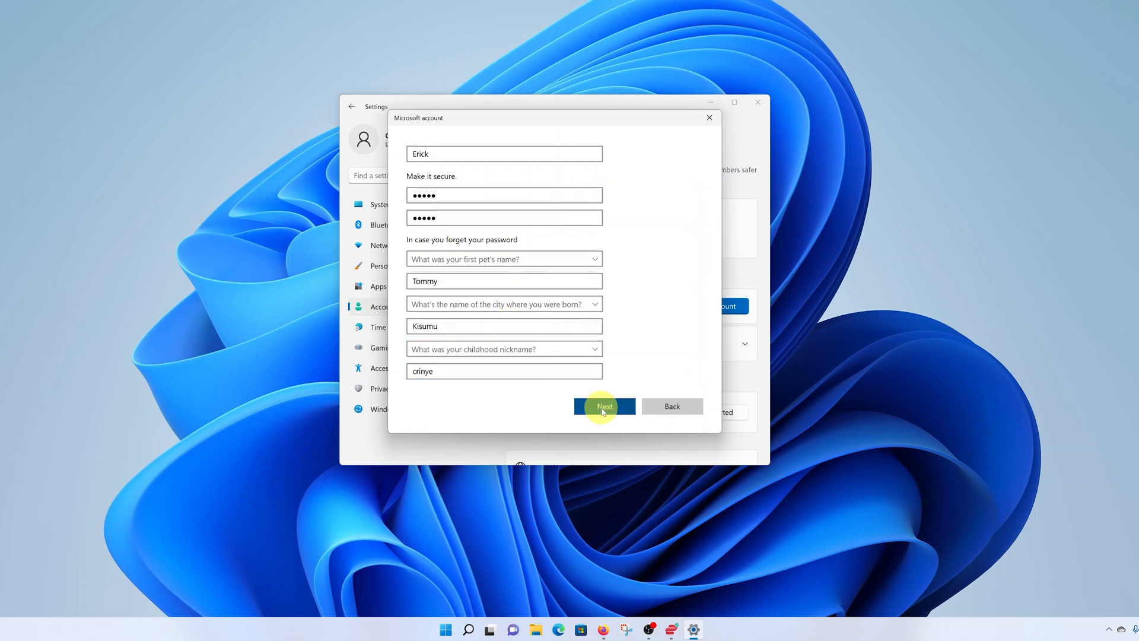
{"action": "left_click", "coordinate": [605, 406]}
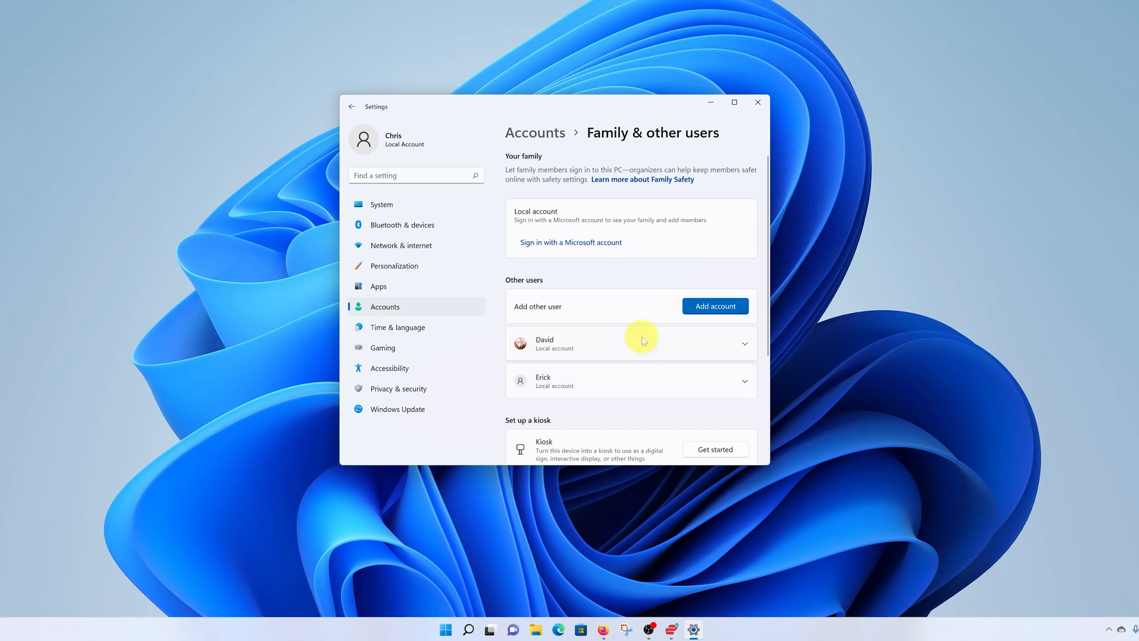
{"action": "mouse_move", "coordinate": [614, 386]}
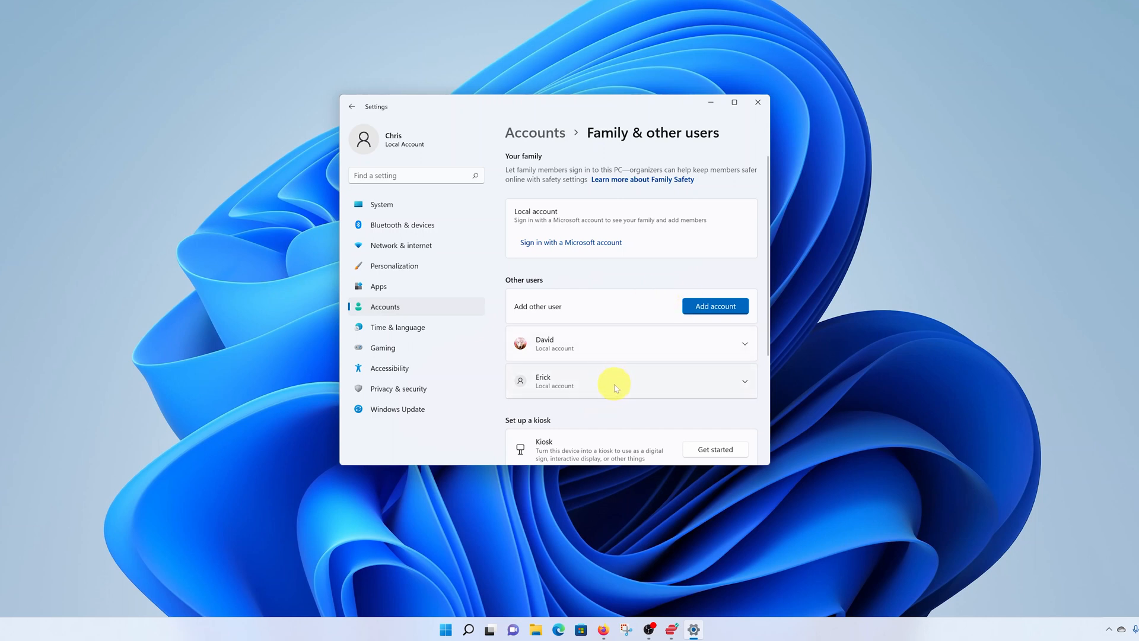
{"action": "mouse_move", "coordinate": [605, 391]}
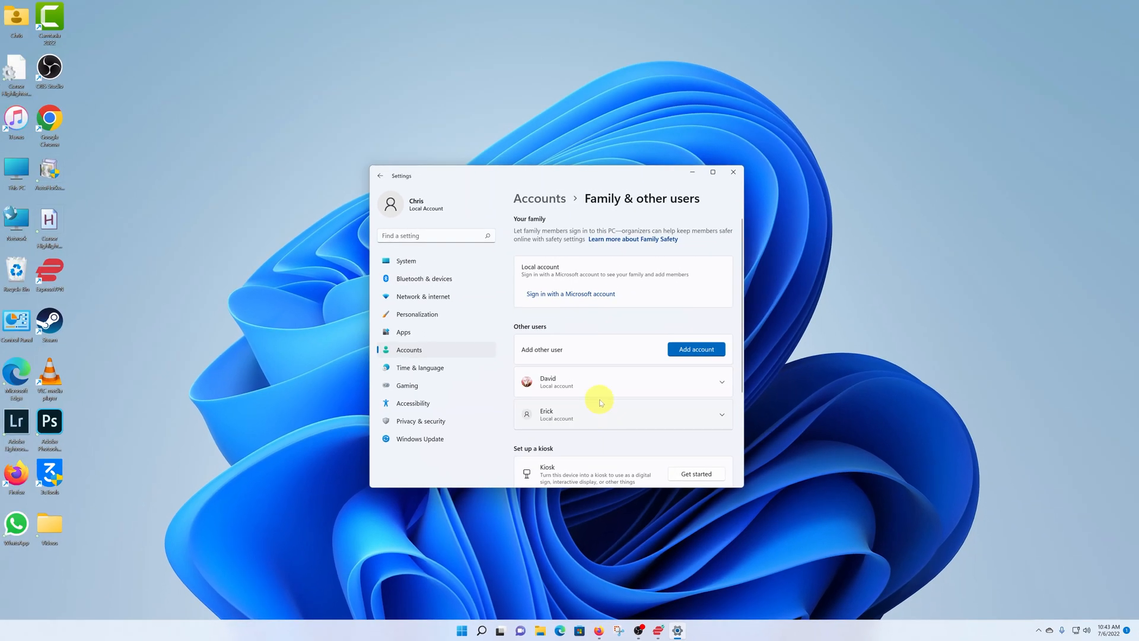
Step: Close the Settings window
{"action": "left_click", "coordinate": [734, 172]}
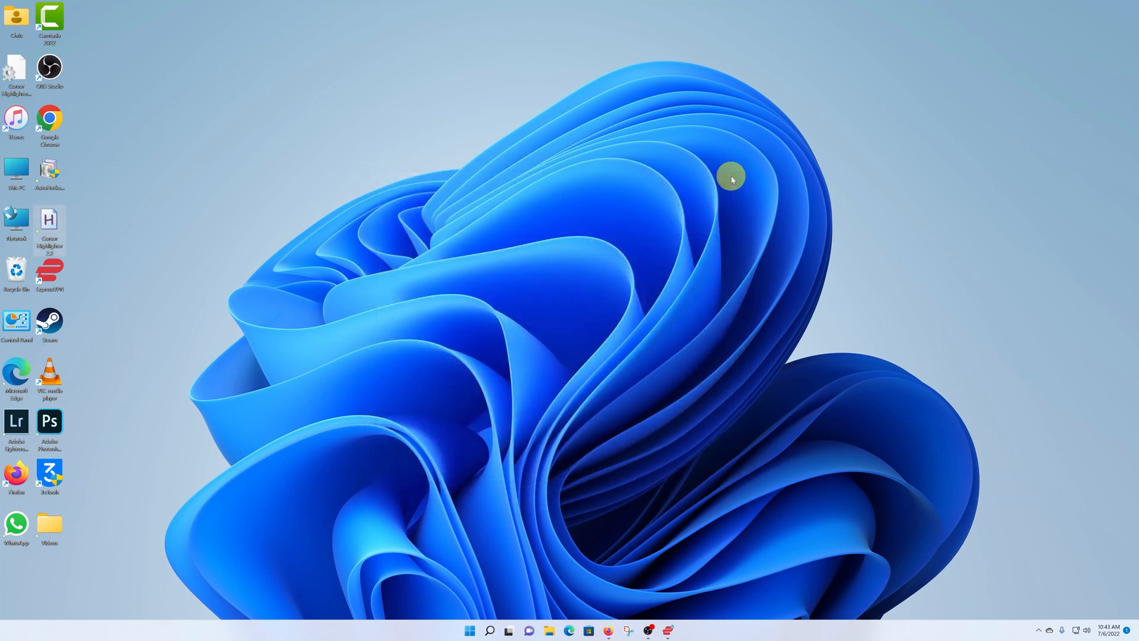
{"action": "mouse_move", "coordinate": [566, 183]}
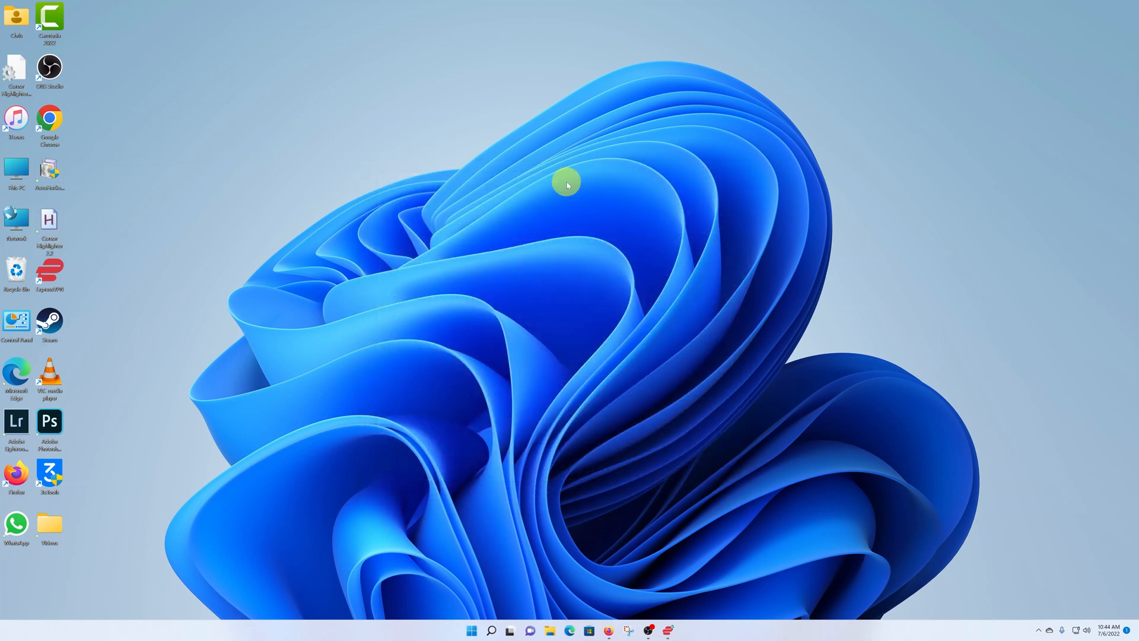
{"action": "mouse_move", "coordinate": [470, 498]}
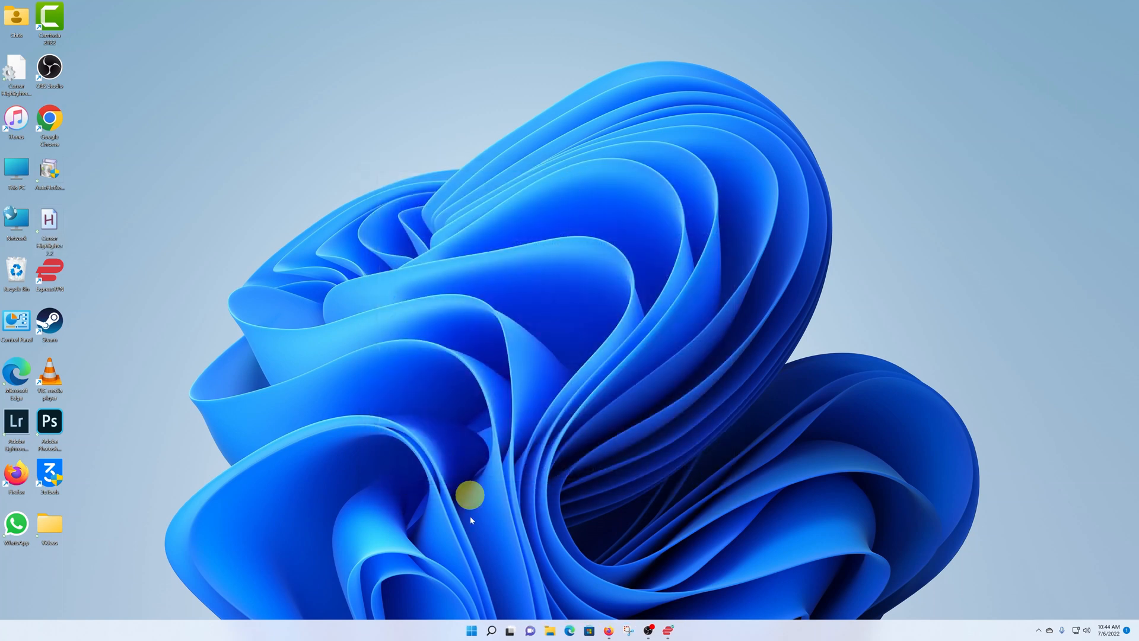
{"action": "mouse_move", "coordinate": [569, 401]}
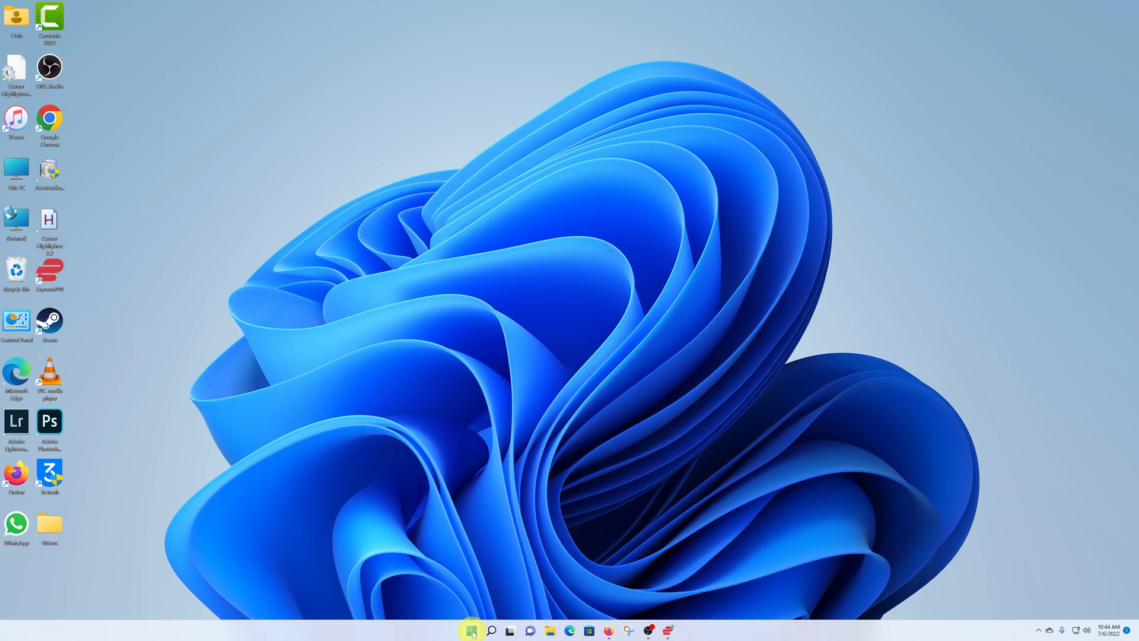
Step: Reopen Settings from the Start menu to the System page
{"action": "left_click", "coordinate": [471, 629]}
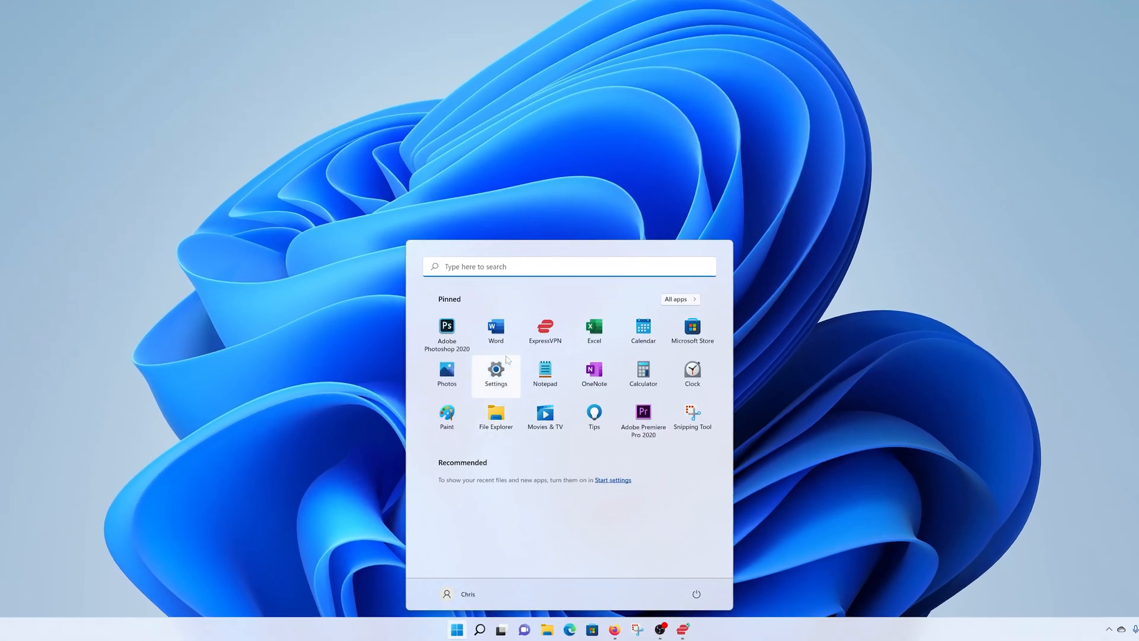
{"action": "left_click", "coordinate": [495, 374]}
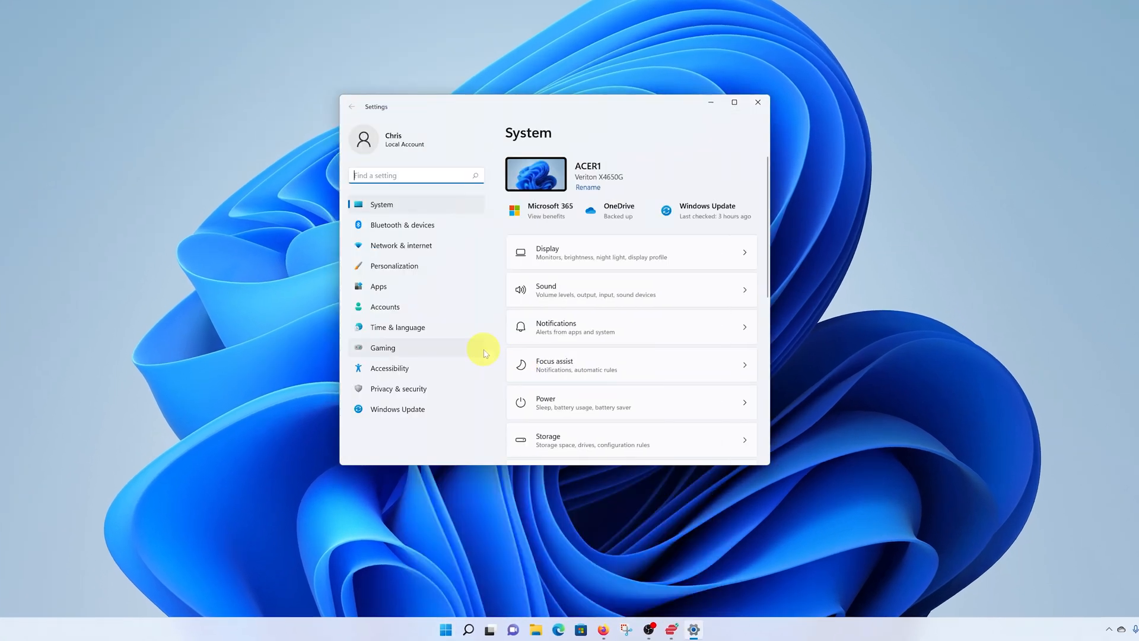
{"action": "mouse_move", "coordinate": [444, 629]}
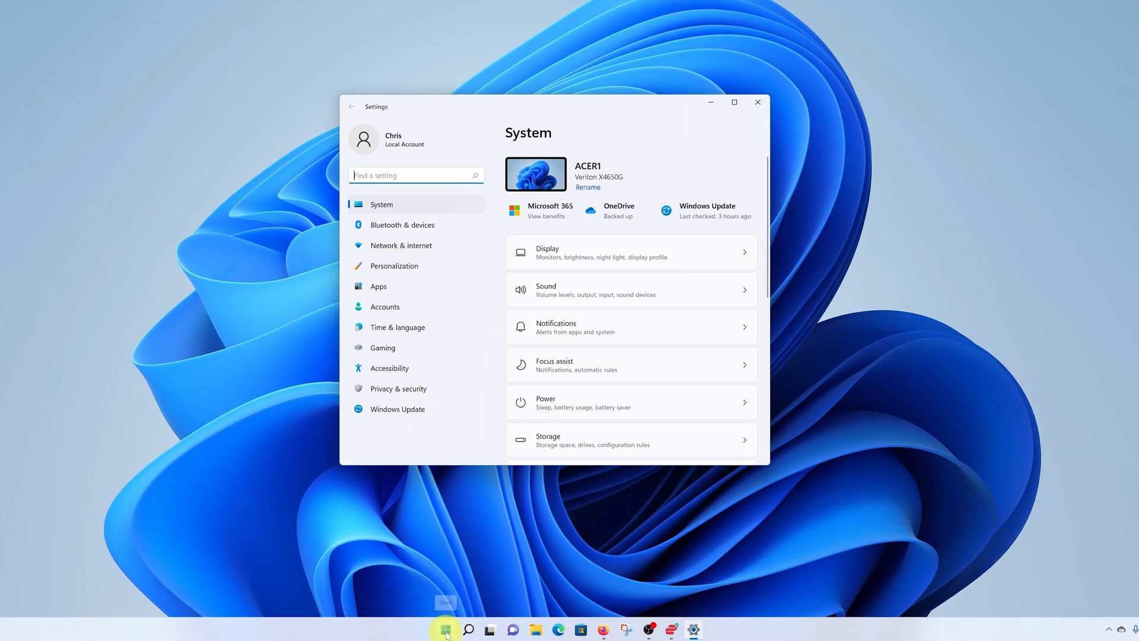
{"action": "right_click", "coordinate": [444, 628]}
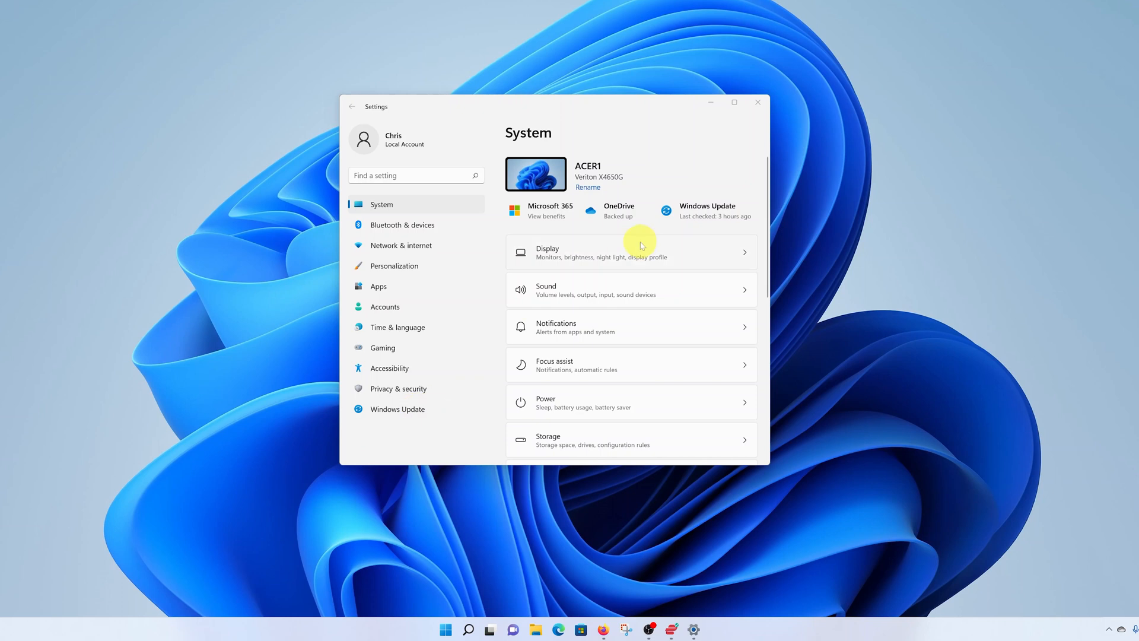
{"action": "mouse_move", "coordinate": [377, 306]}
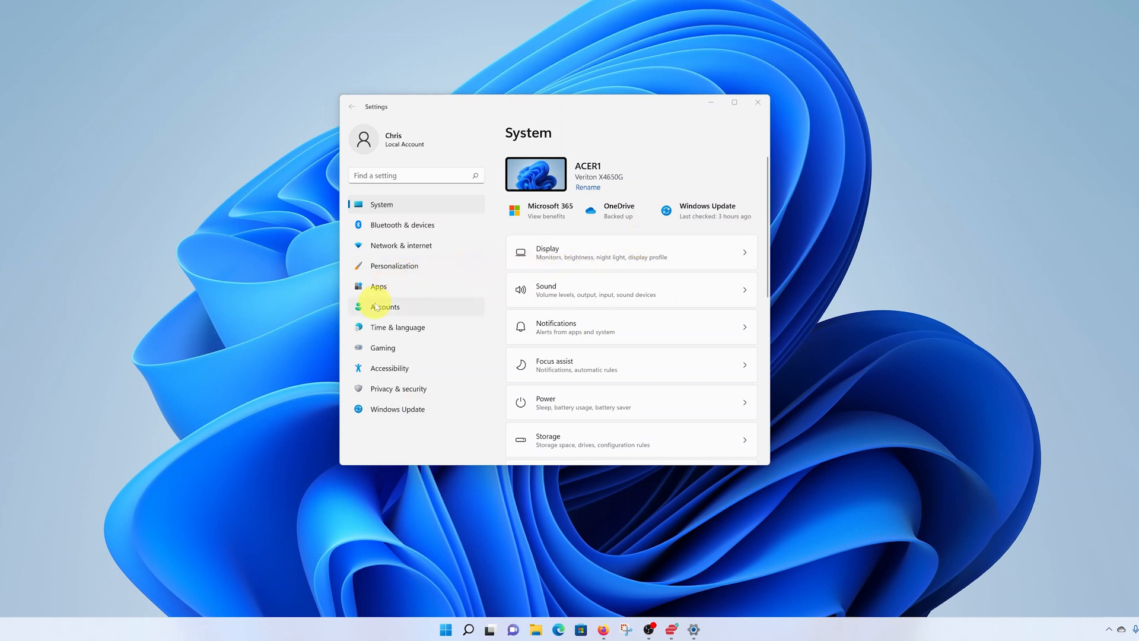
Step: Open the Accounts section from the Settings sidebar
{"action": "left_click", "coordinate": [384, 307]}
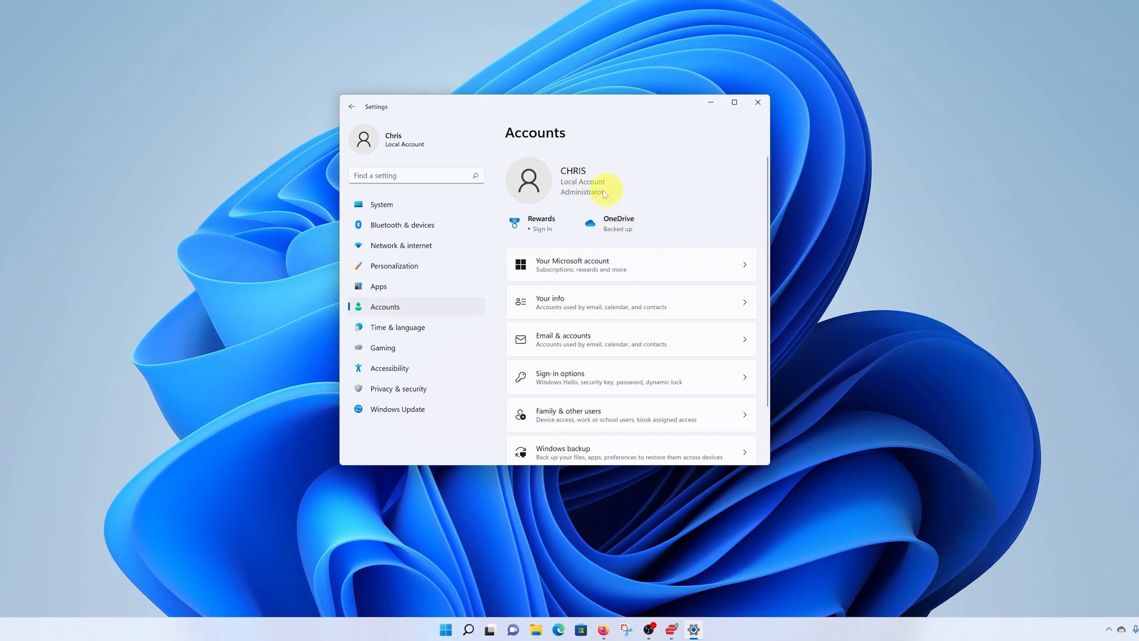
{"action": "mouse_move", "coordinate": [634, 192]}
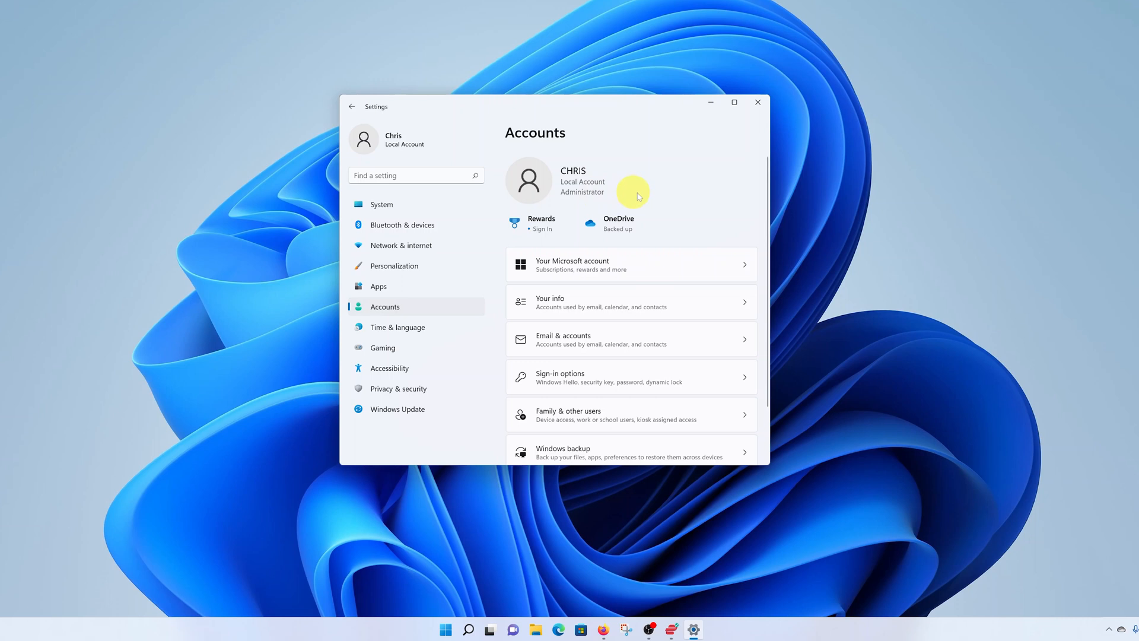
{"action": "mouse_move", "coordinate": [660, 201]}
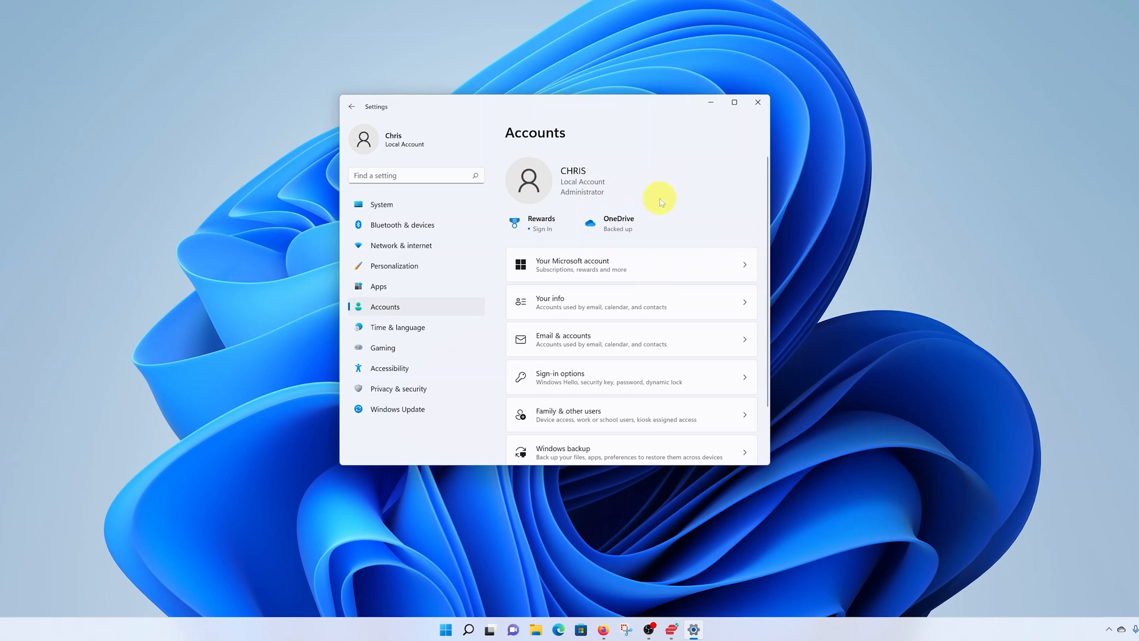
{"action": "mouse_move", "coordinate": [543, 282]}
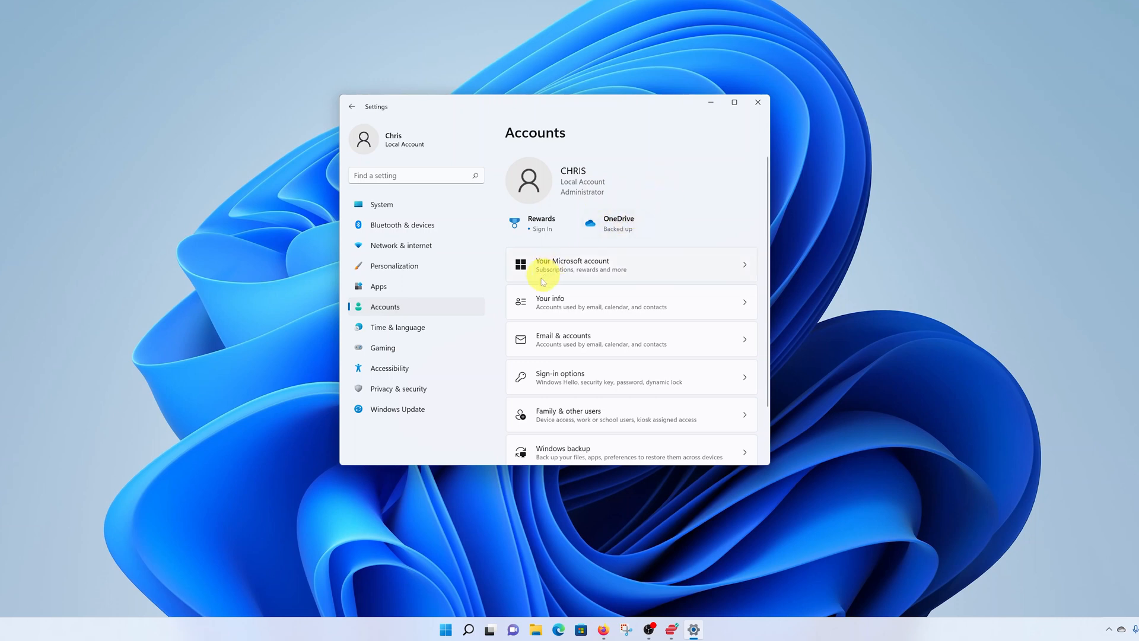
{"action": "mouse_move", "coordinate": [554, 325]}
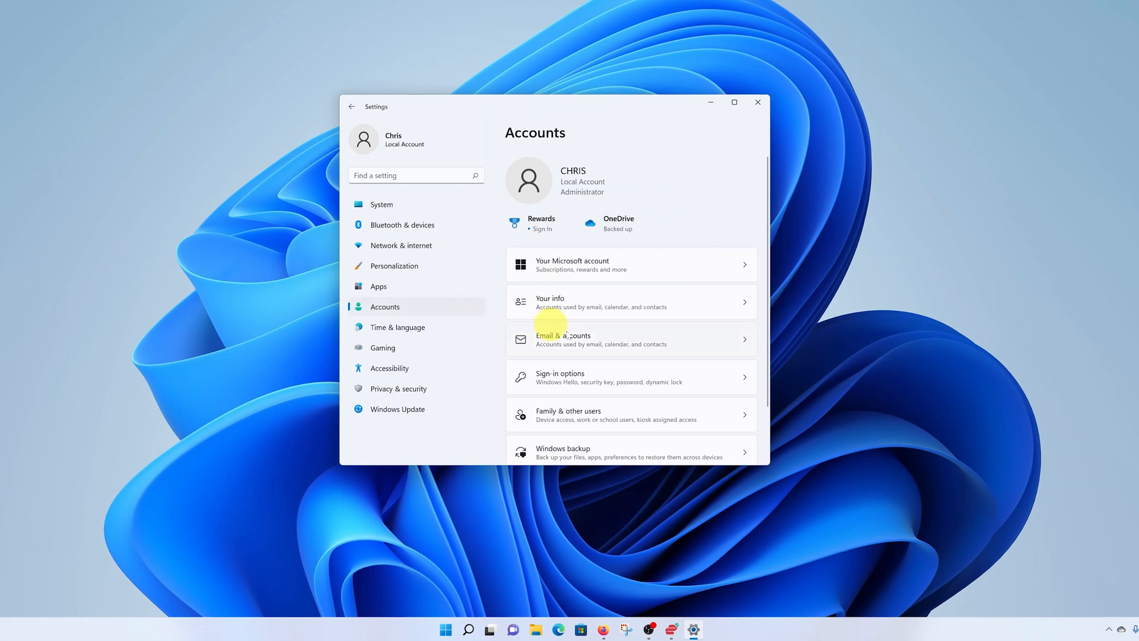
{"action": "mouse_move", "coordinate": [624, 414]}
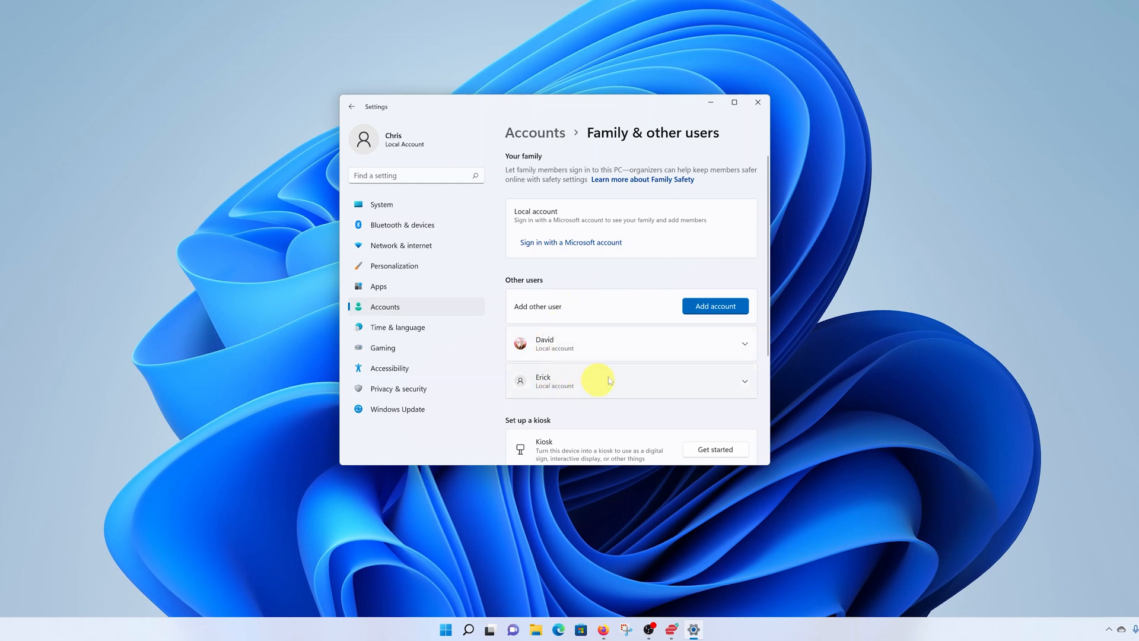
{"action": "mouse_move", "coordinate": [622, 315]}
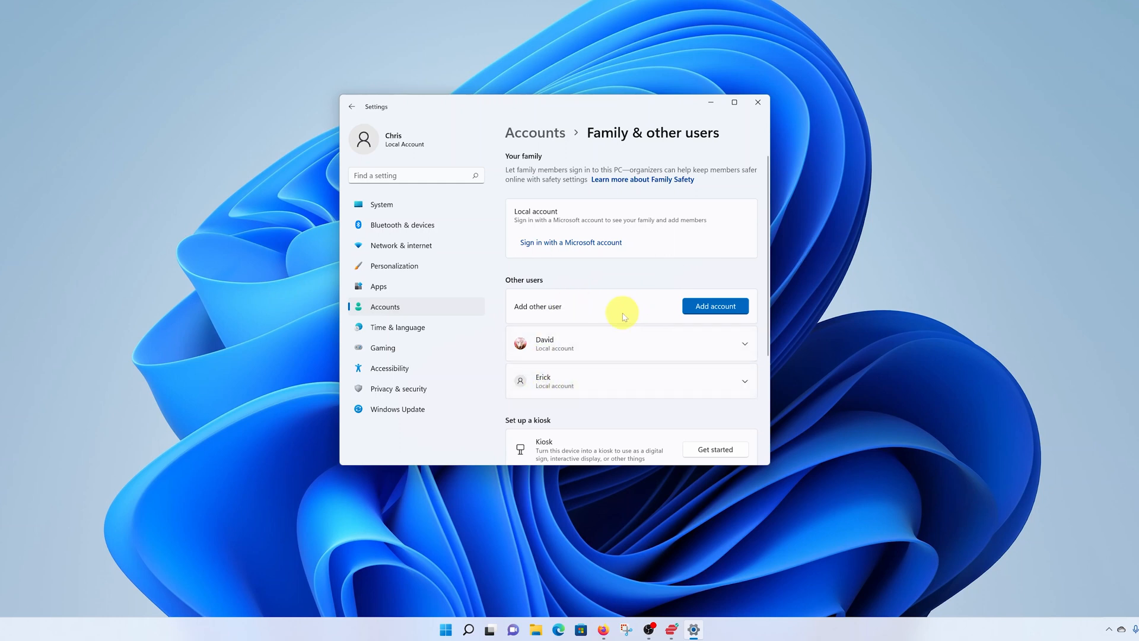
{"action": "mouse_move", "coordinate": [628, 385]}
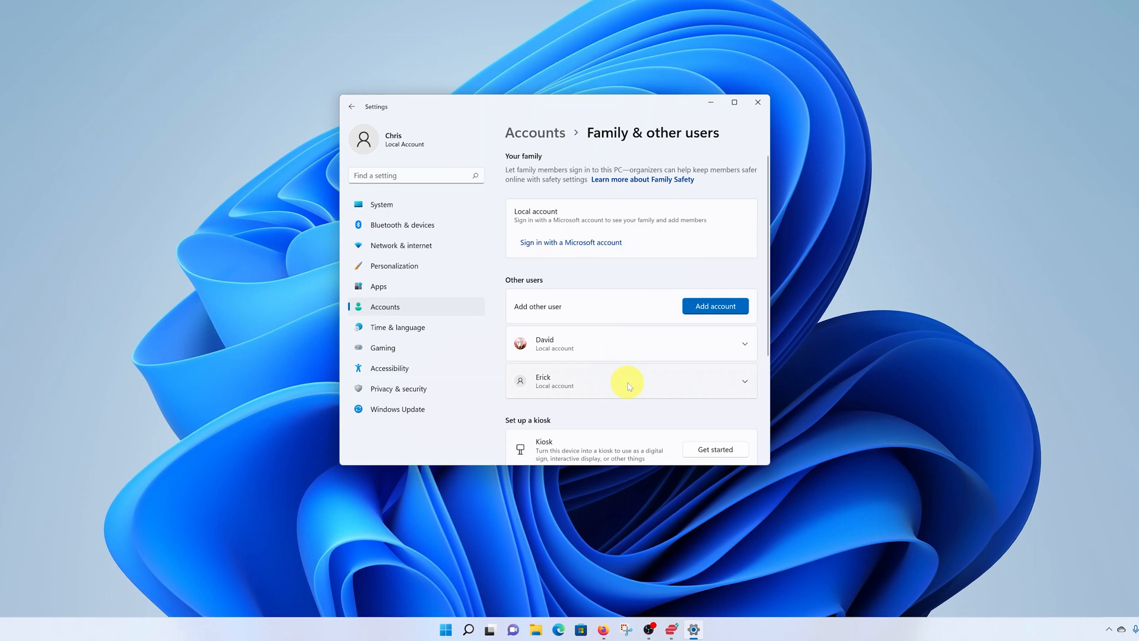
{"action": "mouse_move", "coordinate": [747, 385]}
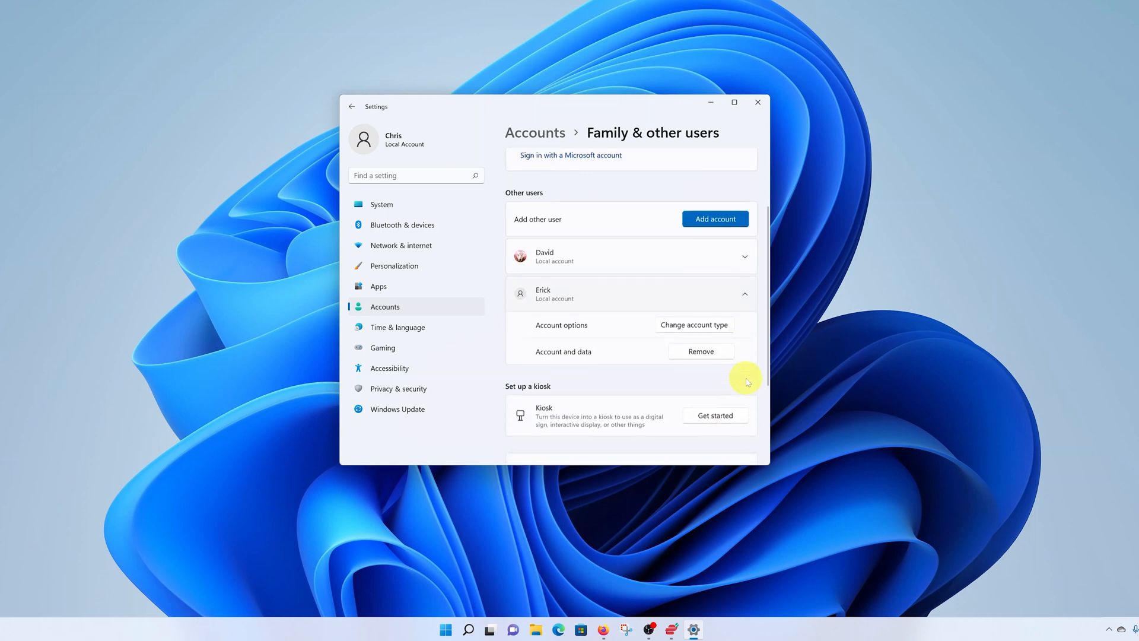
Step: Scroll down to Erick's expanded entry and its Remove option
{"action": "scroll", "scroll_direction": "down", "scroll_amount": 3}
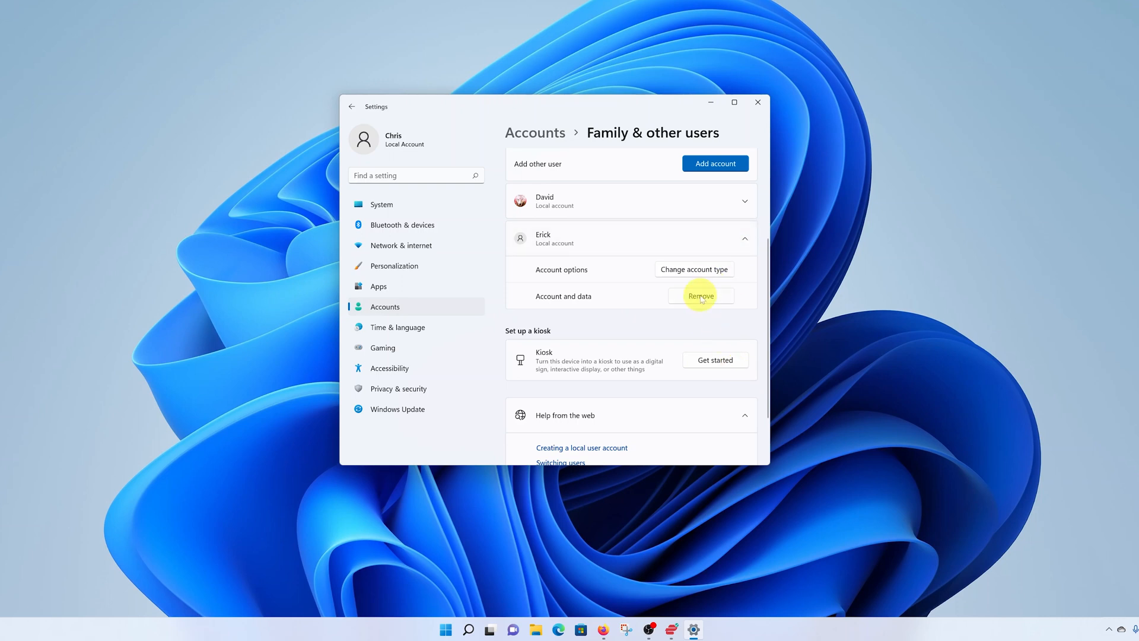
Step: Remove Erick via Delete account and data, leaving only David
{"action": "left_click", "coordinate": [700, 295]}
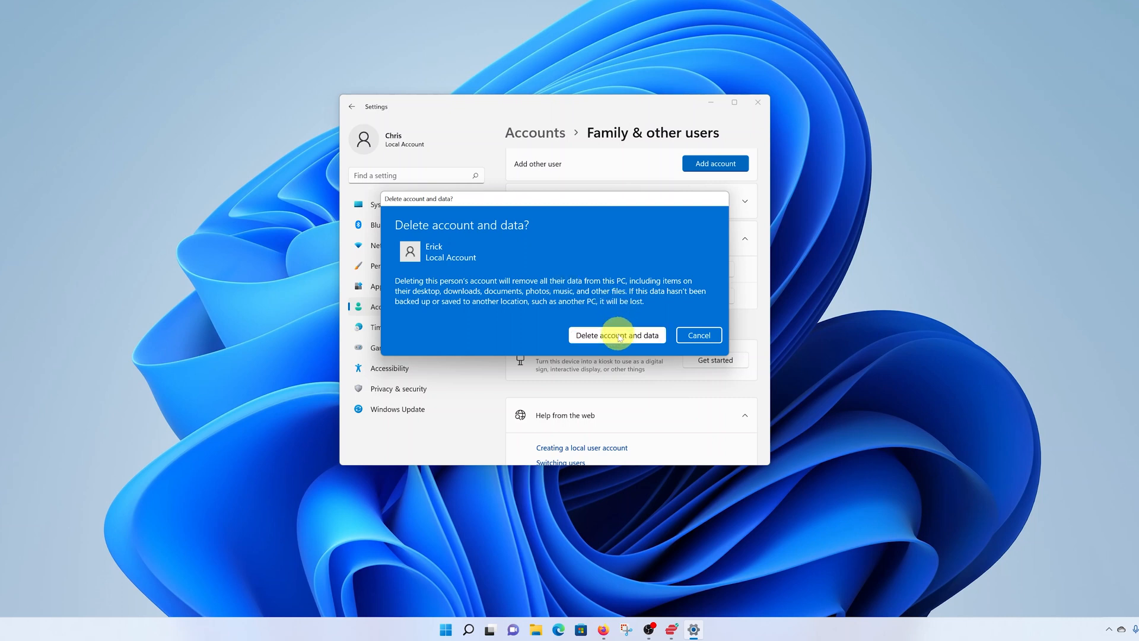
{"action": "left_click", "coordinate": [615, 335]}
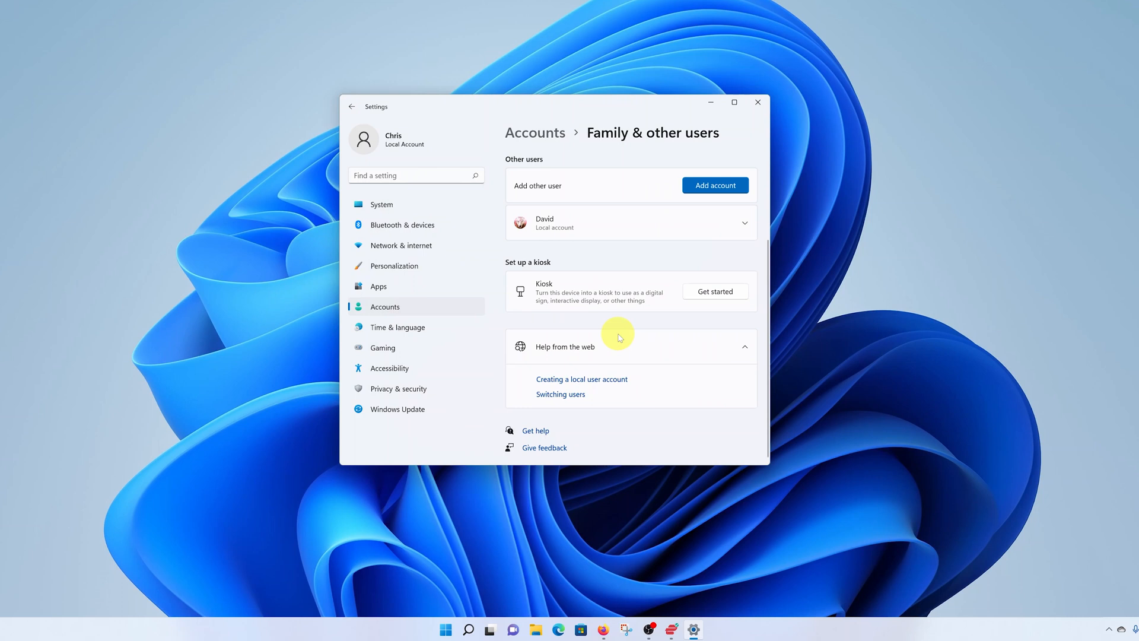
{"action": "scroll", "scroll_direction": "up", "scroll_amount": 3}
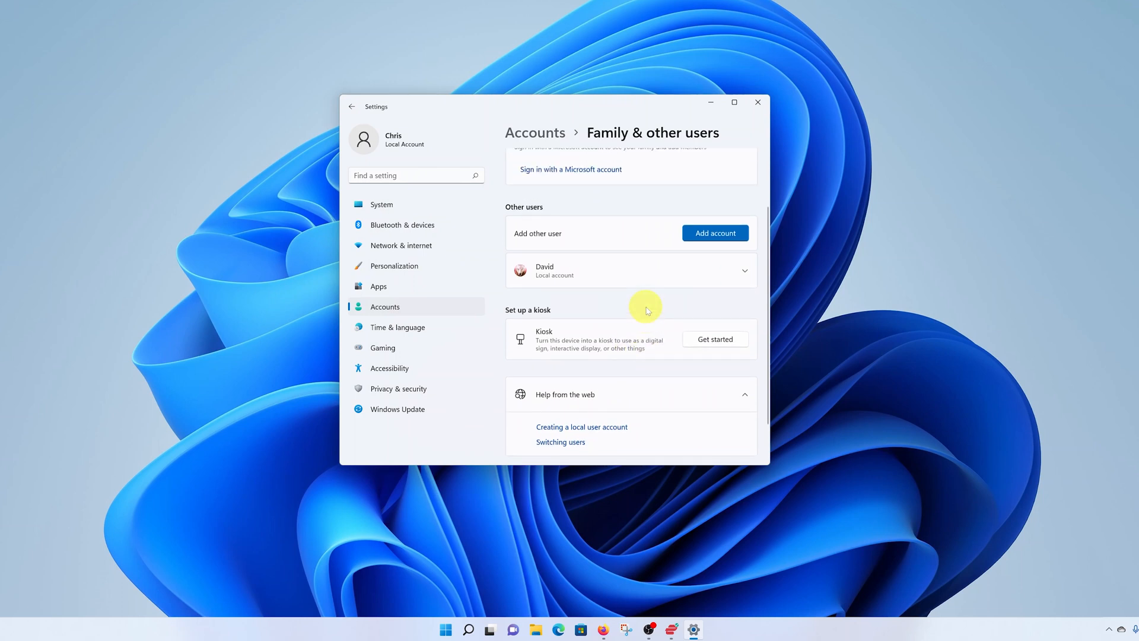